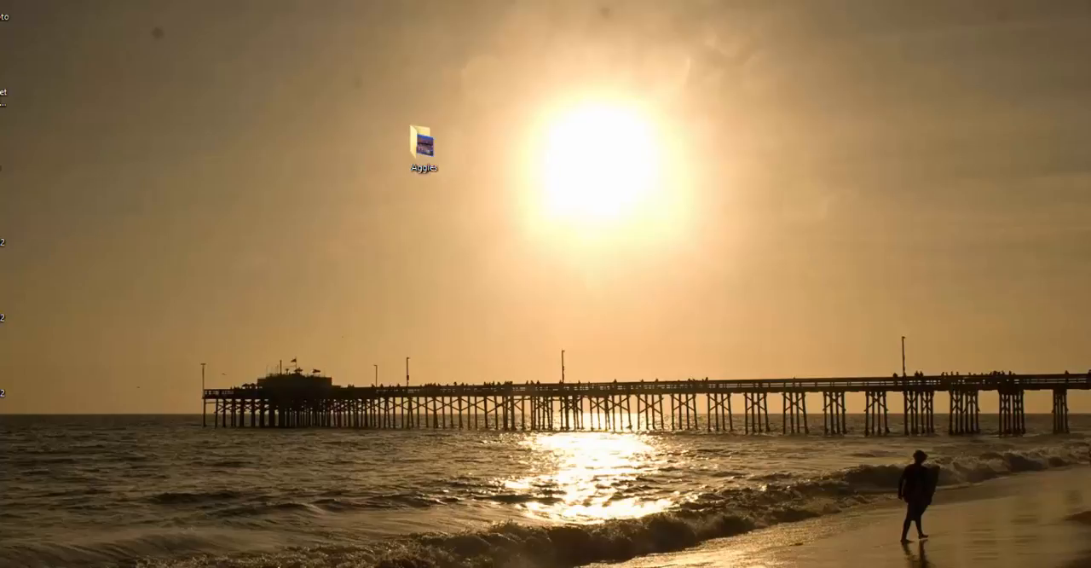
mouse_move(923, 324)
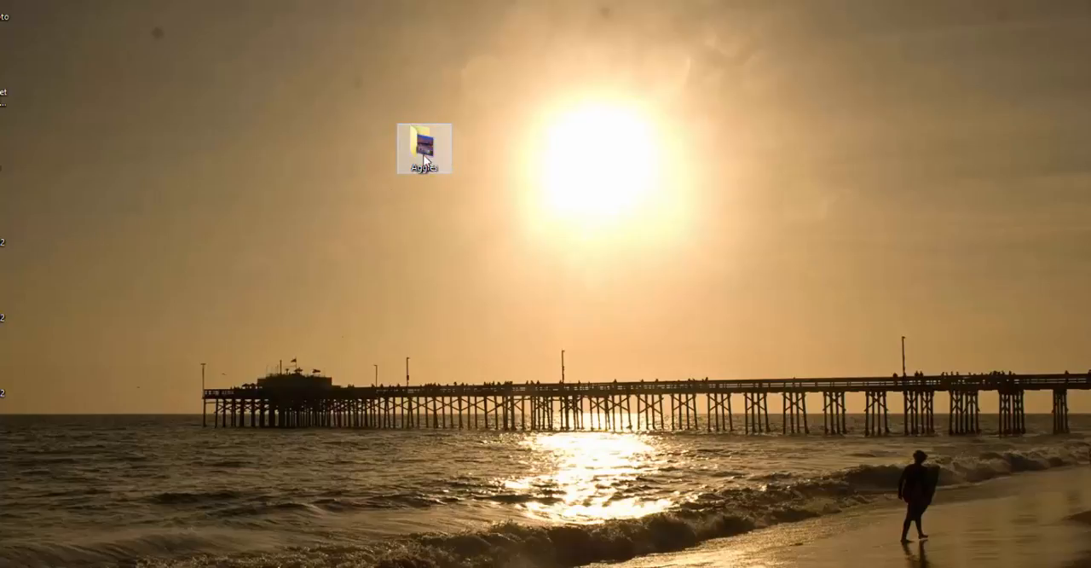
Open the Aggies folder on the desktop to show its three pictures
double_click(429, 140)
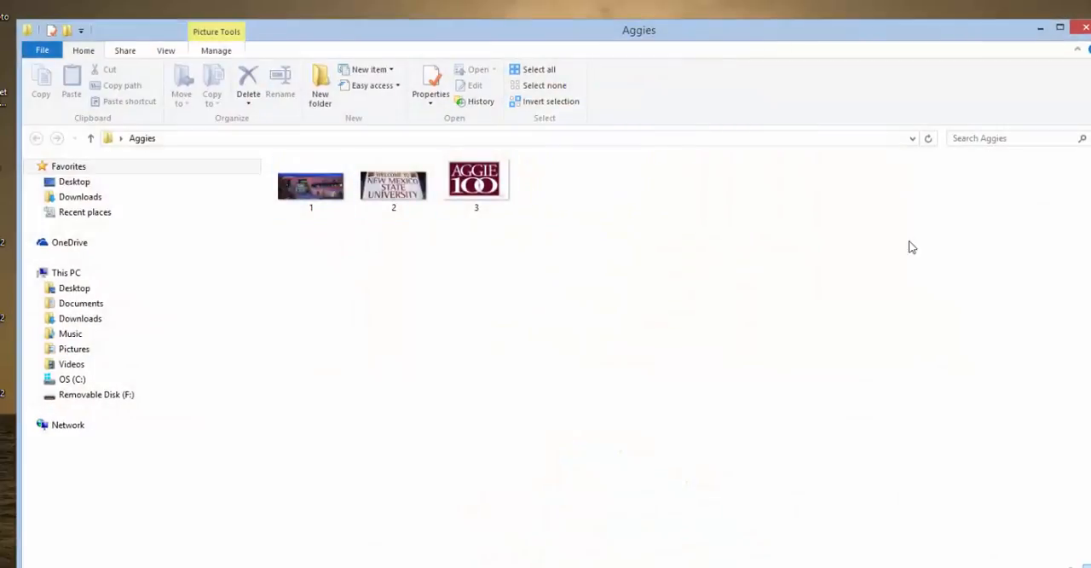
mouse_move(1060, 29)
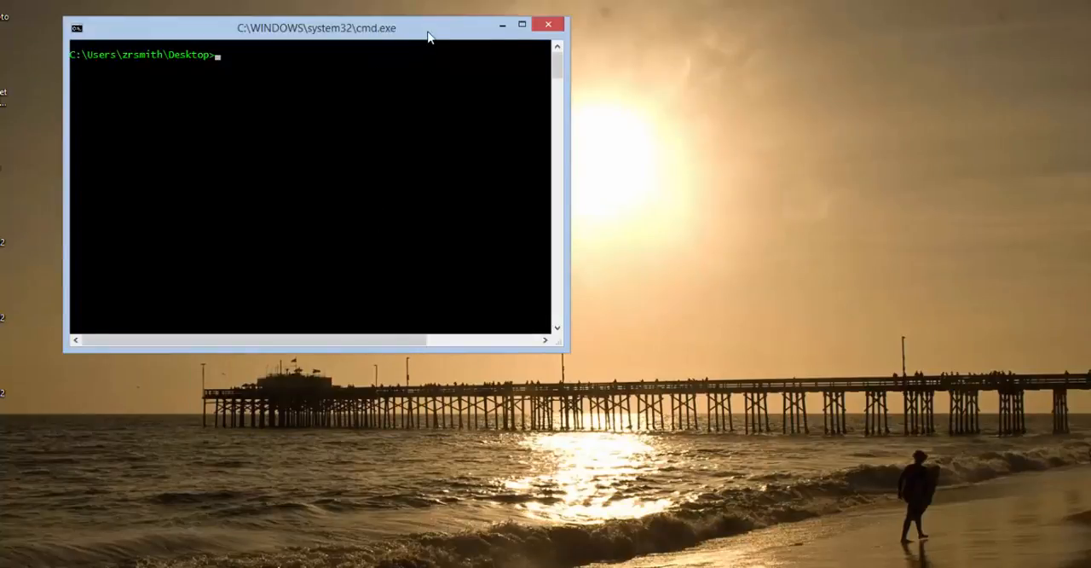
drag(310, 27, 690, 102)
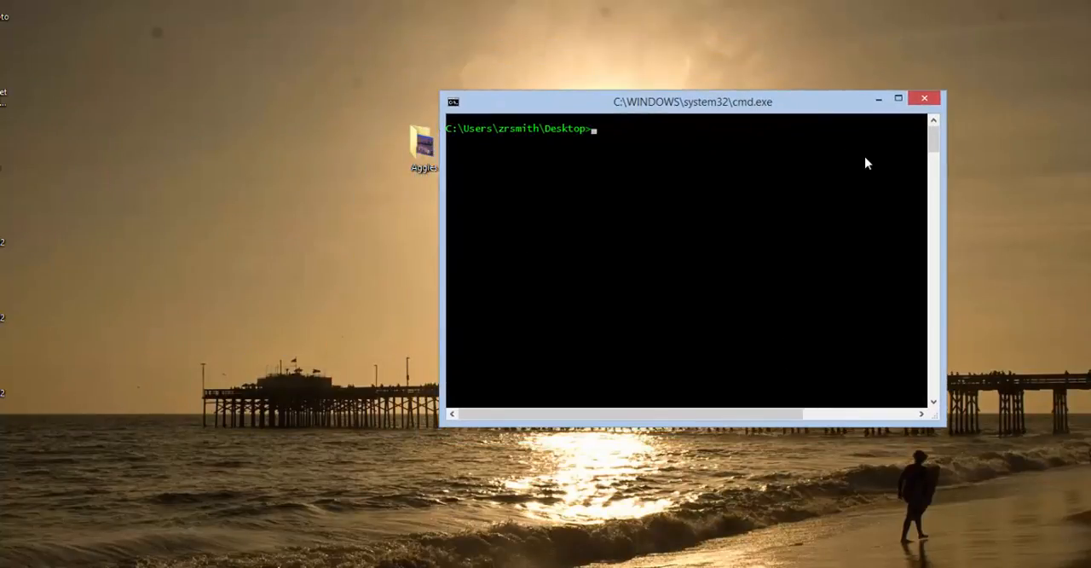
text(ftp)
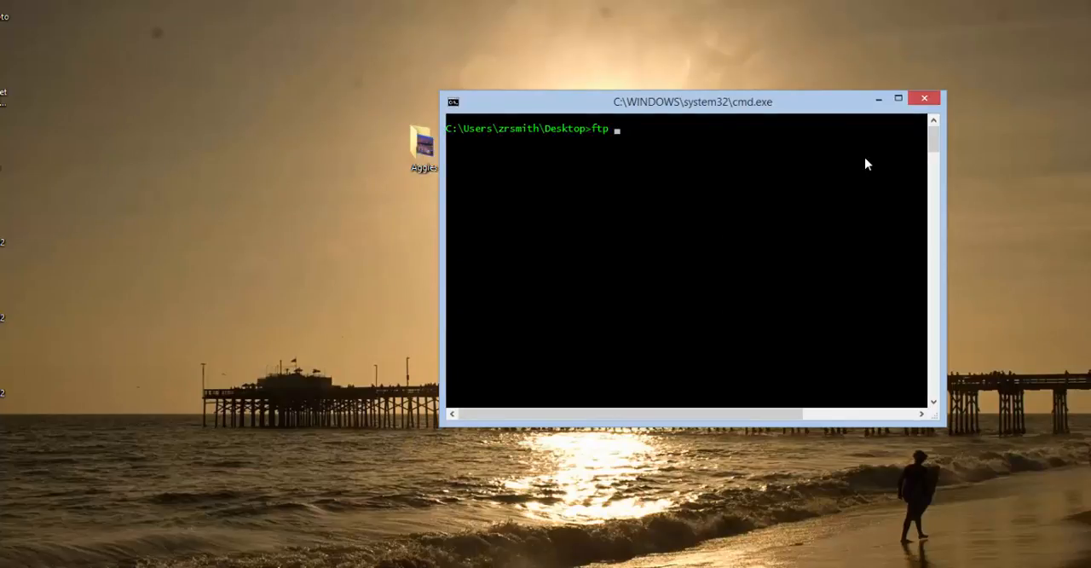
text(web)
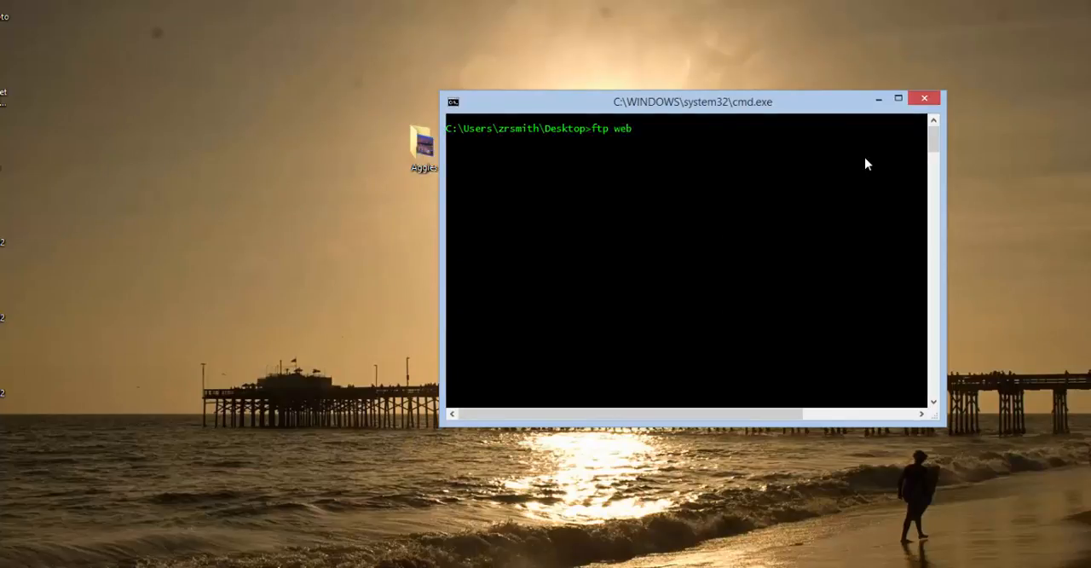
text(.nmsu.edu)
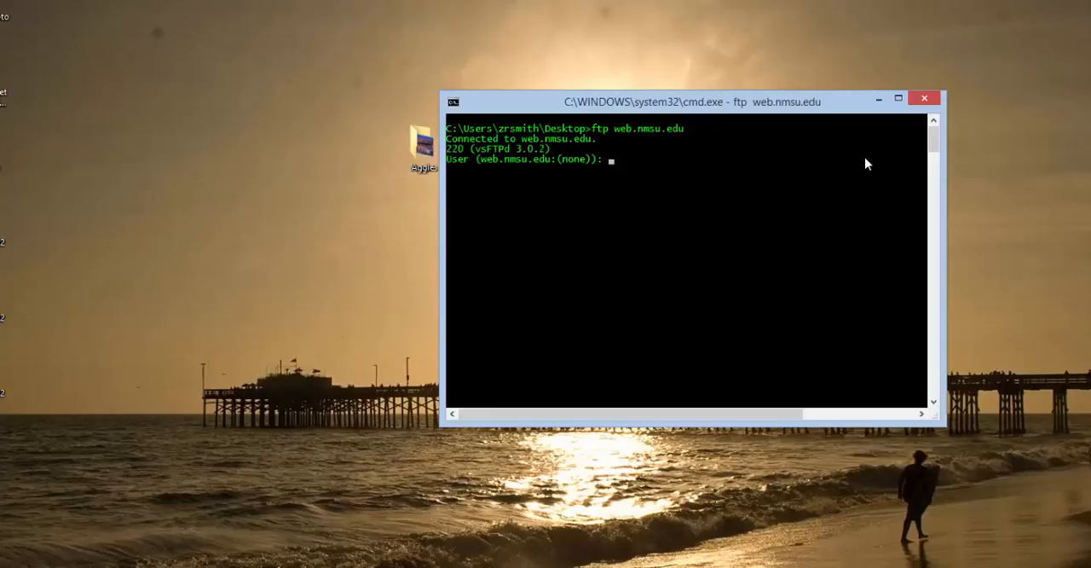
text(zrsmith)
text(cls)
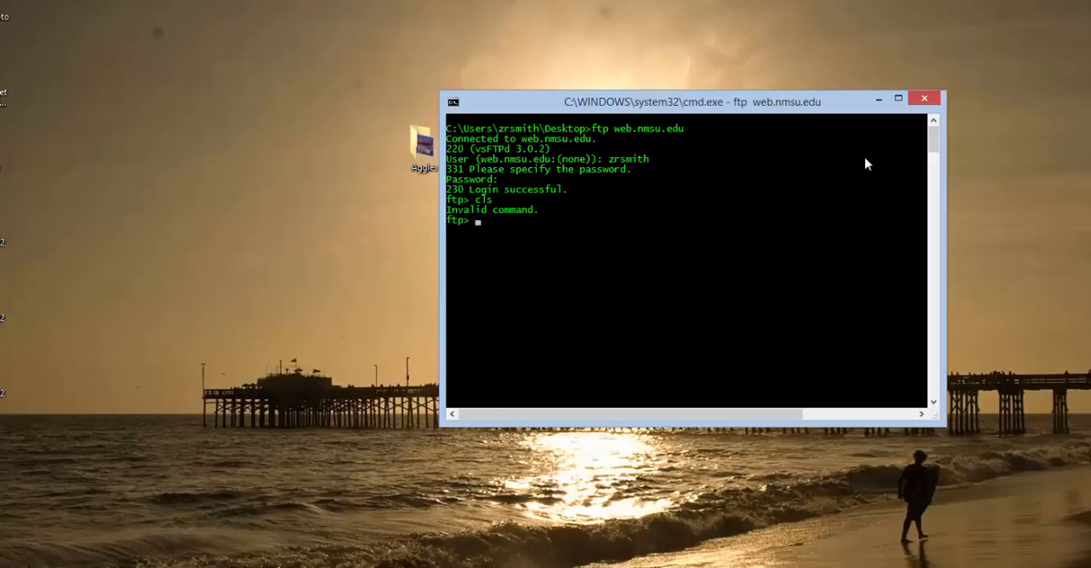
mouse_move(941, 177)
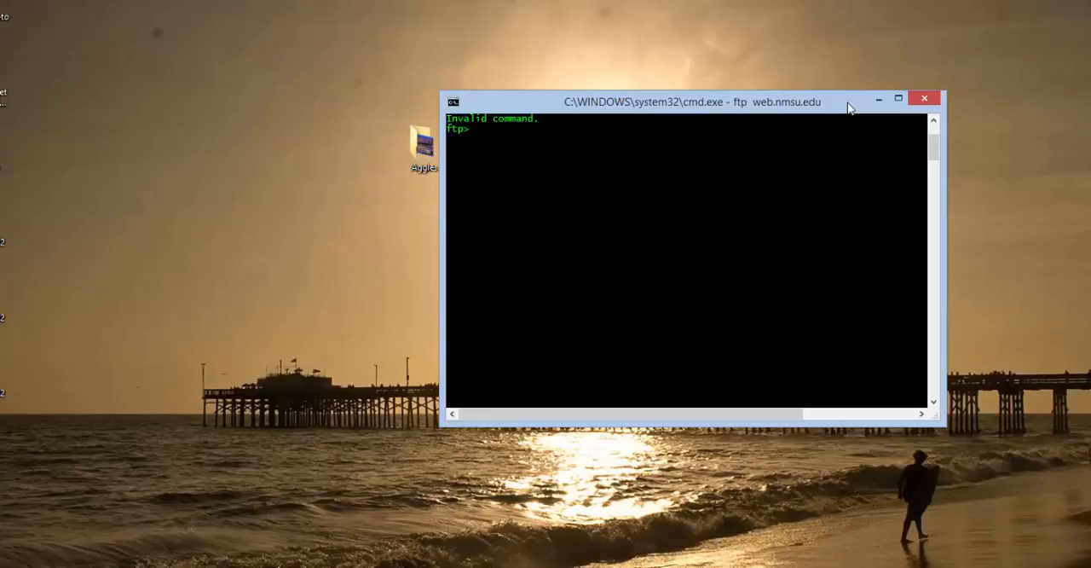
List the server, enter public_html, make an ICT folder and change into it
text(dir)
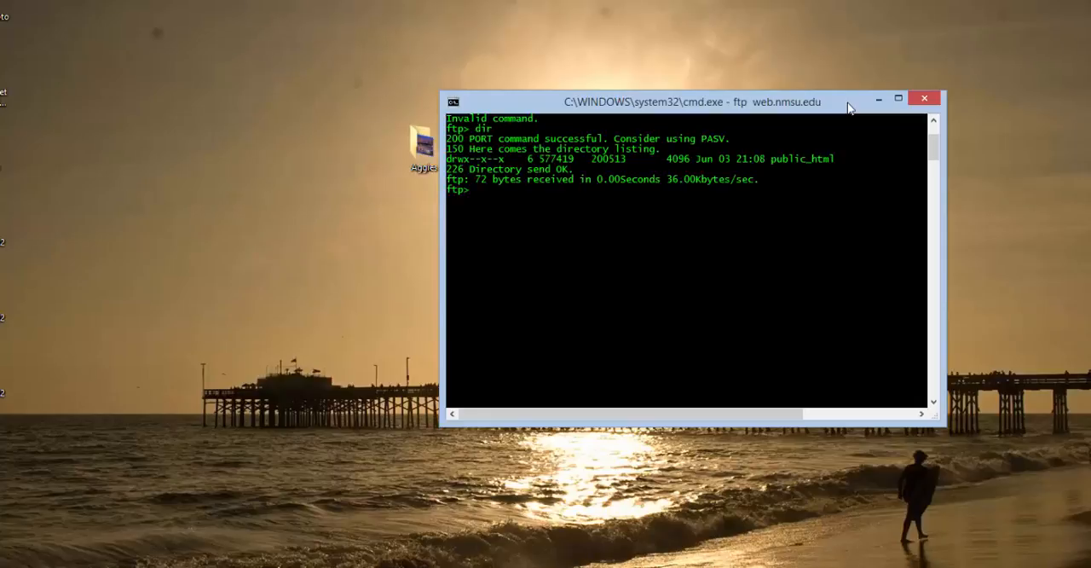
mouse_move(779, 171)
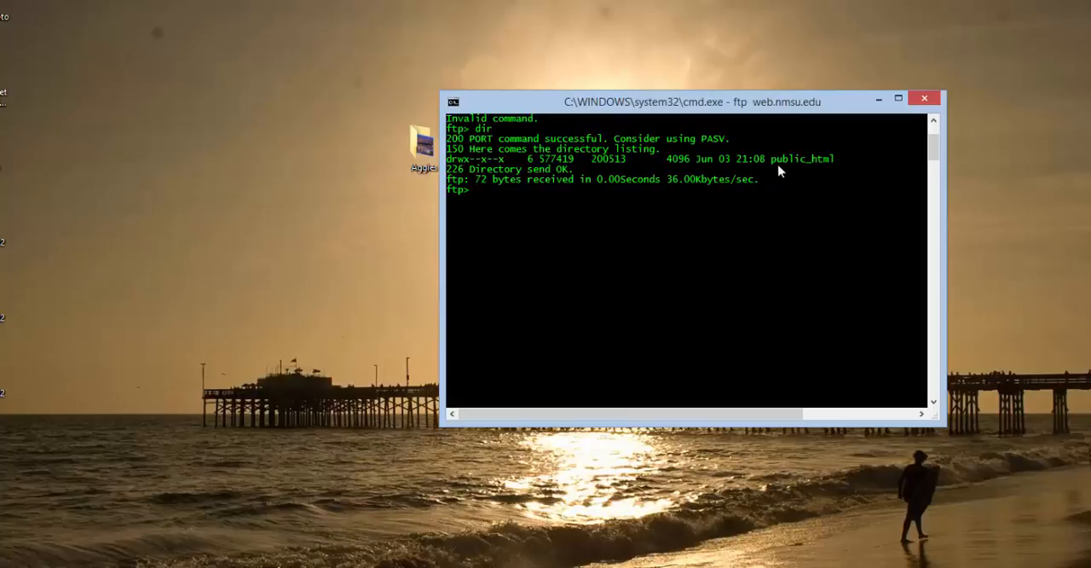
mouse_move(804, 170)
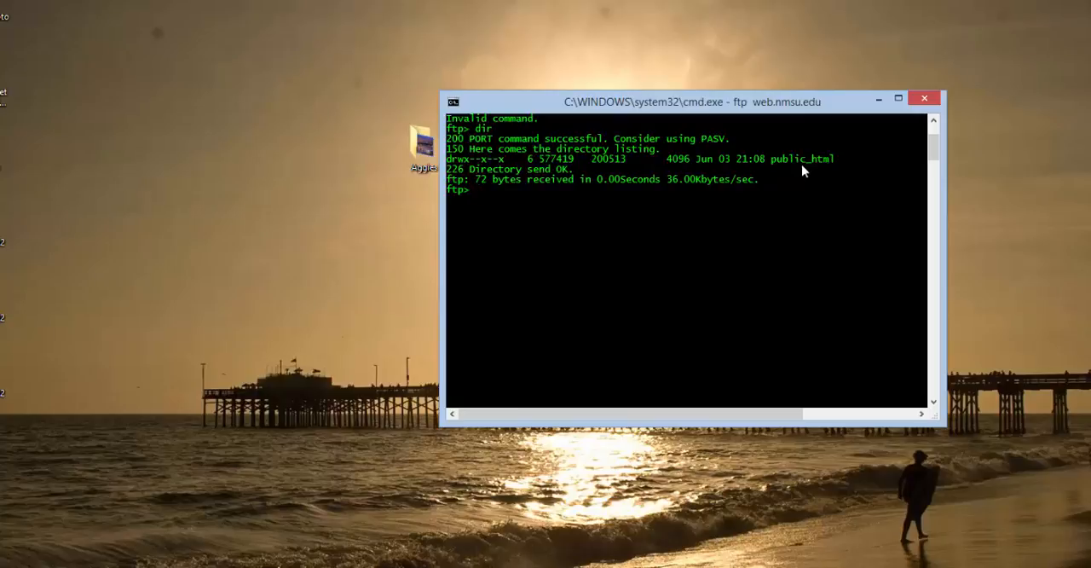
mouse_move(786, 191)
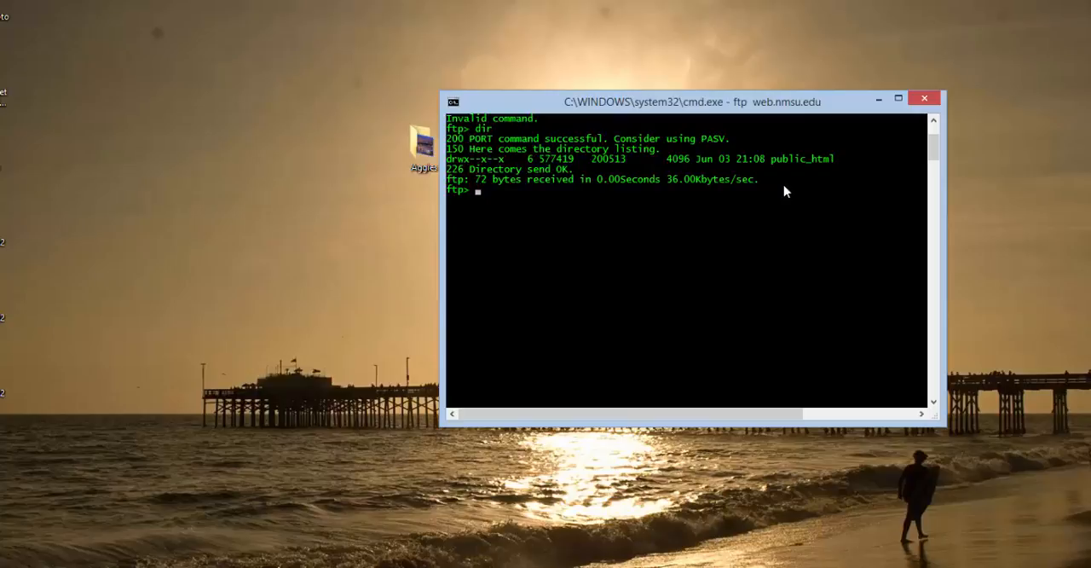
text(cd public_html)
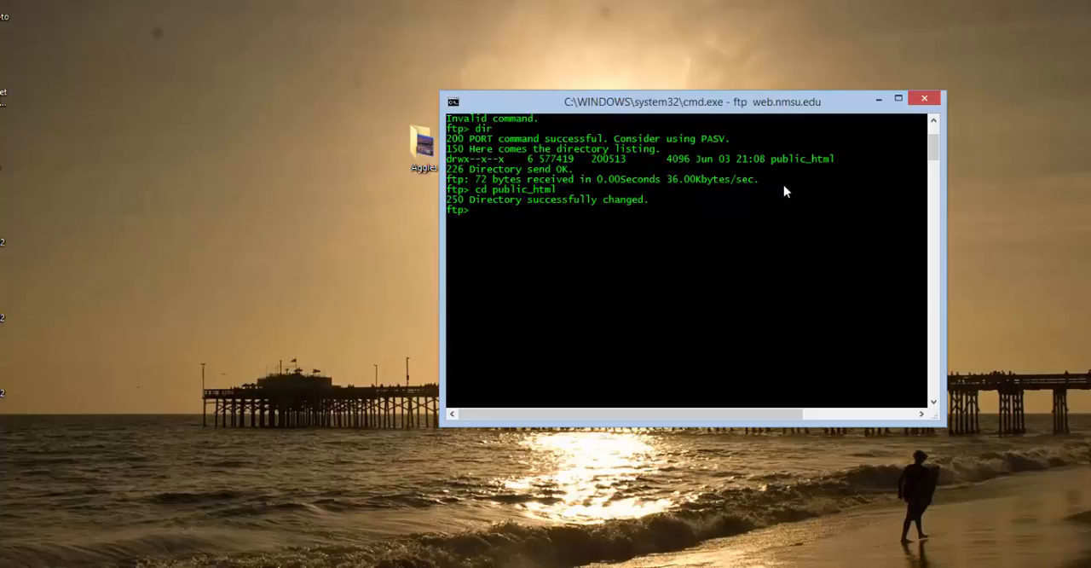
text(mkdir I)
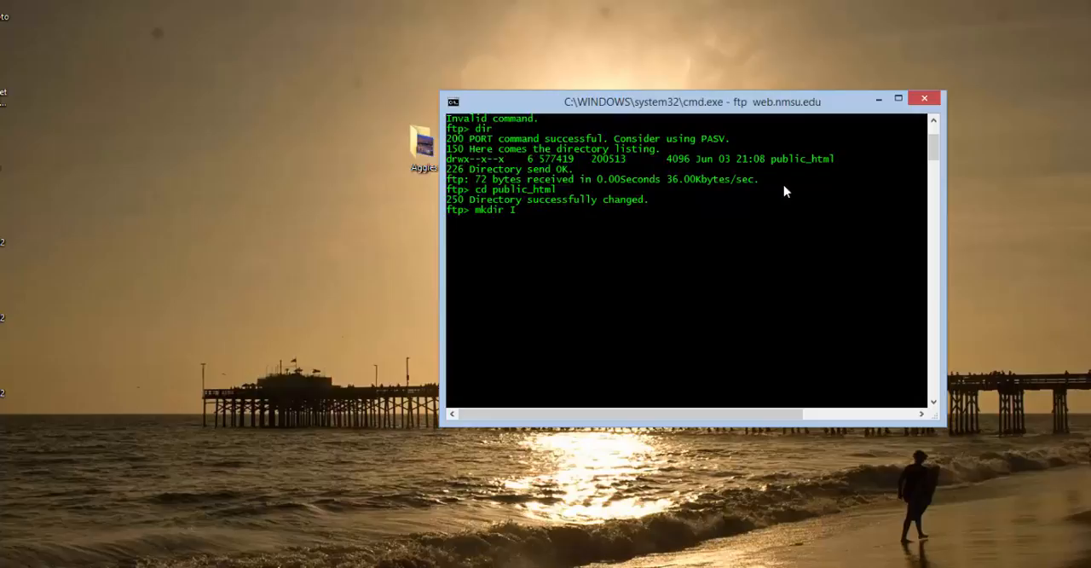
text(CT)
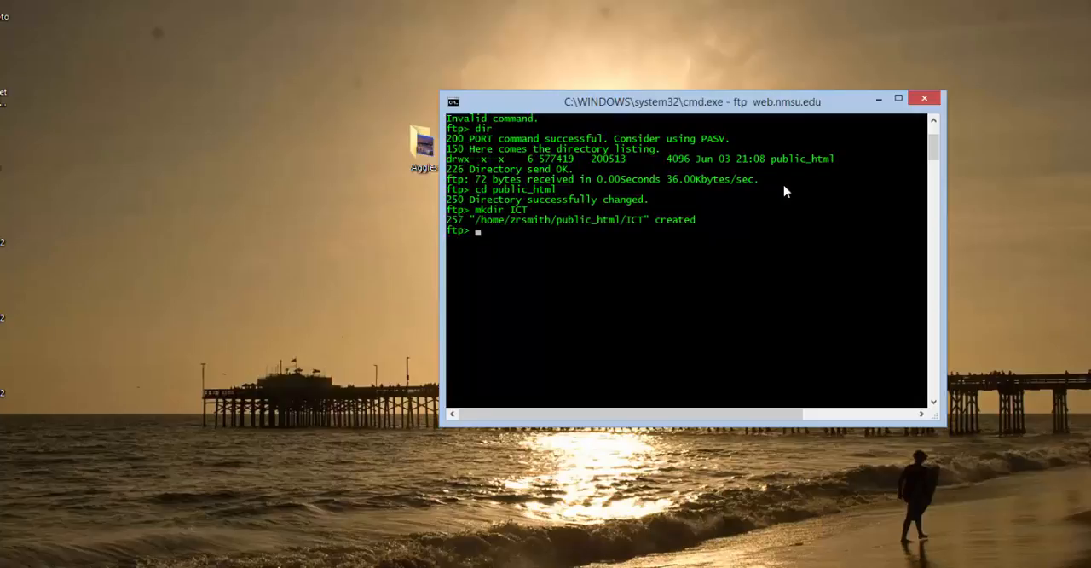
text(cd ICT)
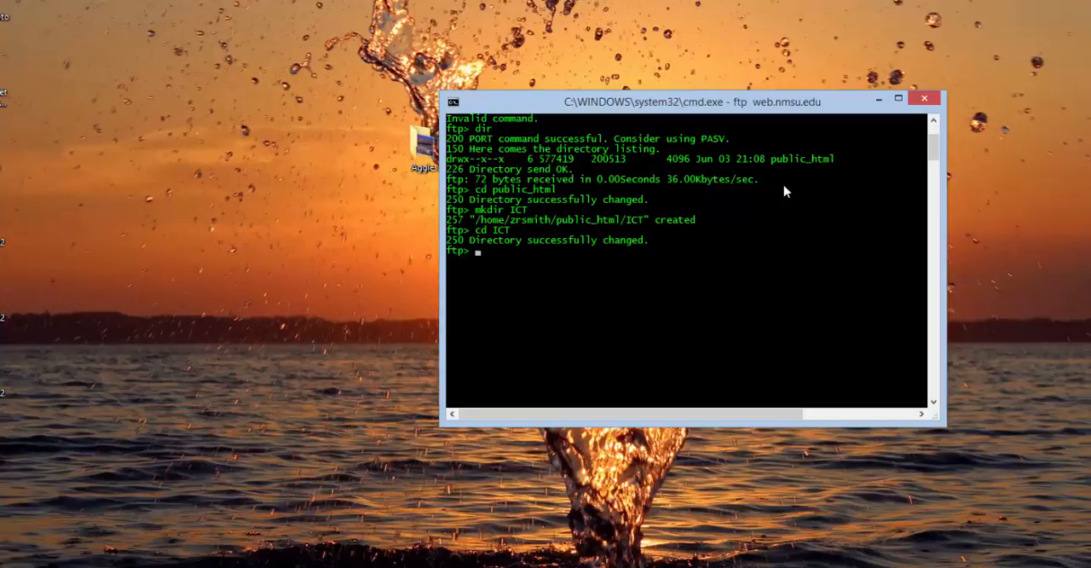
Make a pictures folder in ICT, enter it, list it empty and set binary transfer mode
text(mkdir)
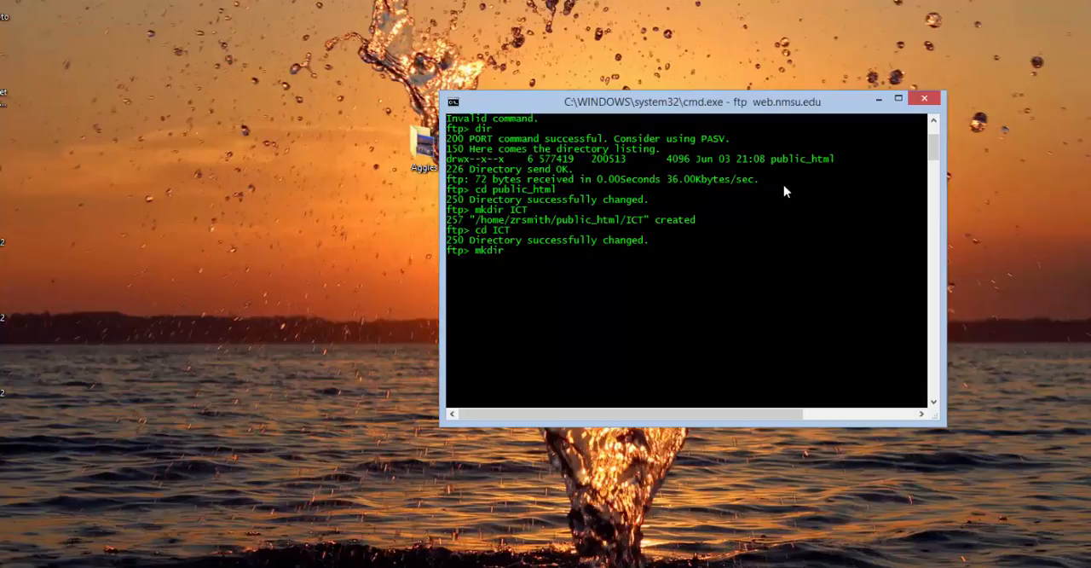
text(pictures)
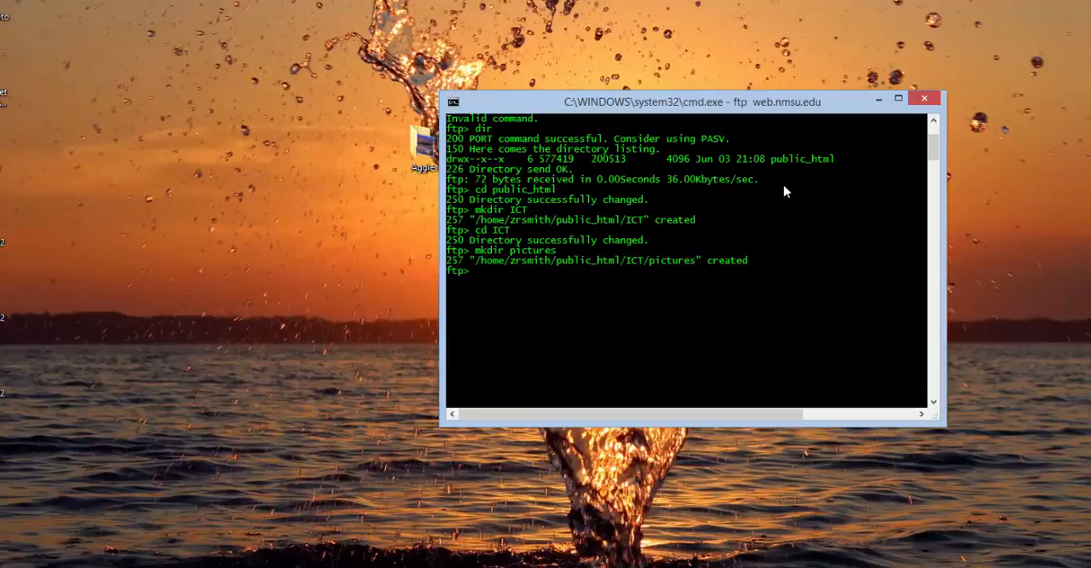
text(cd)
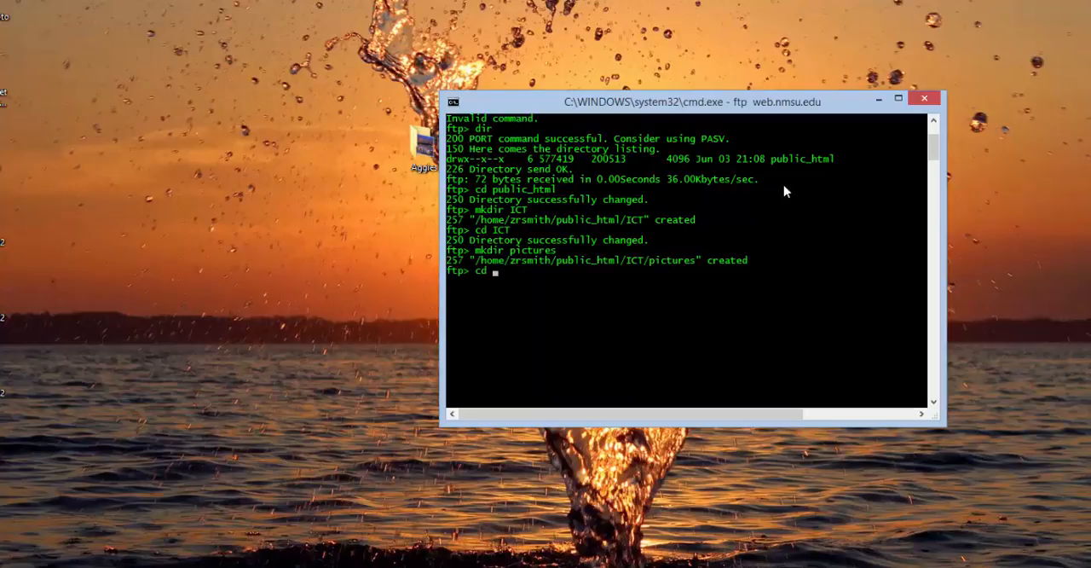
text(pictures)
text(d)
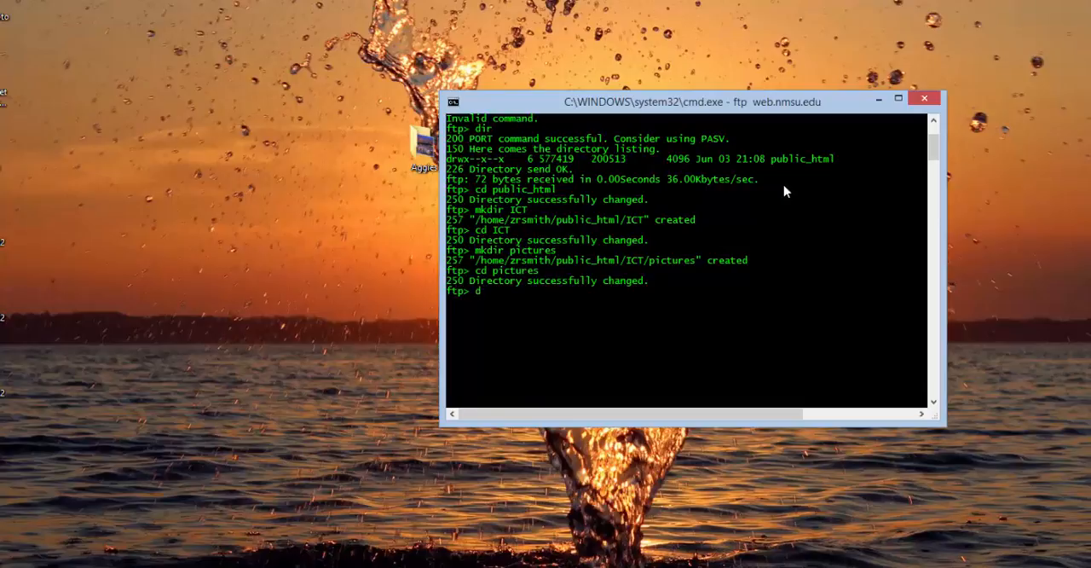
text(ir)
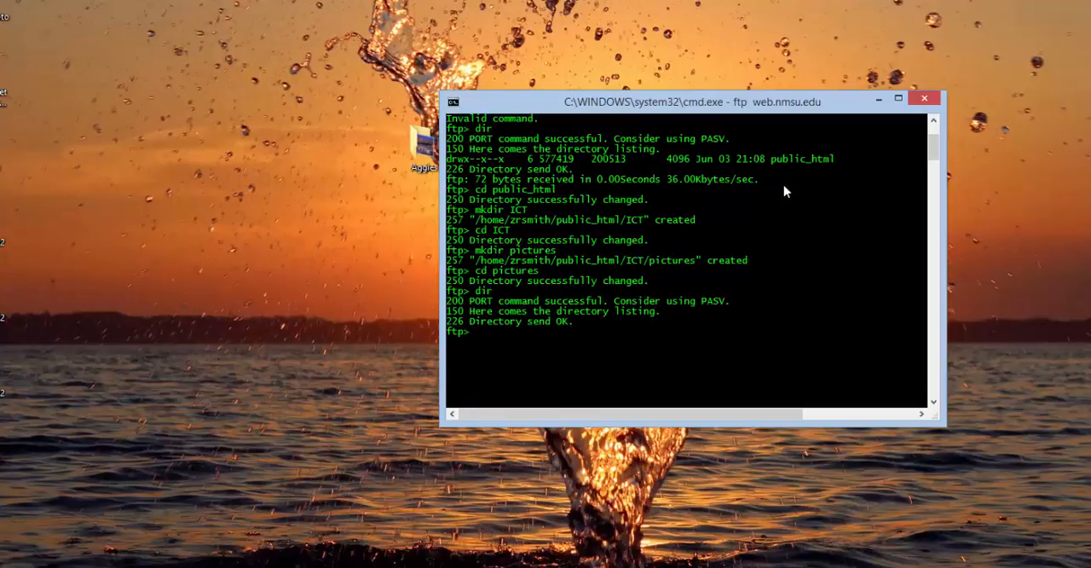
text(binary)
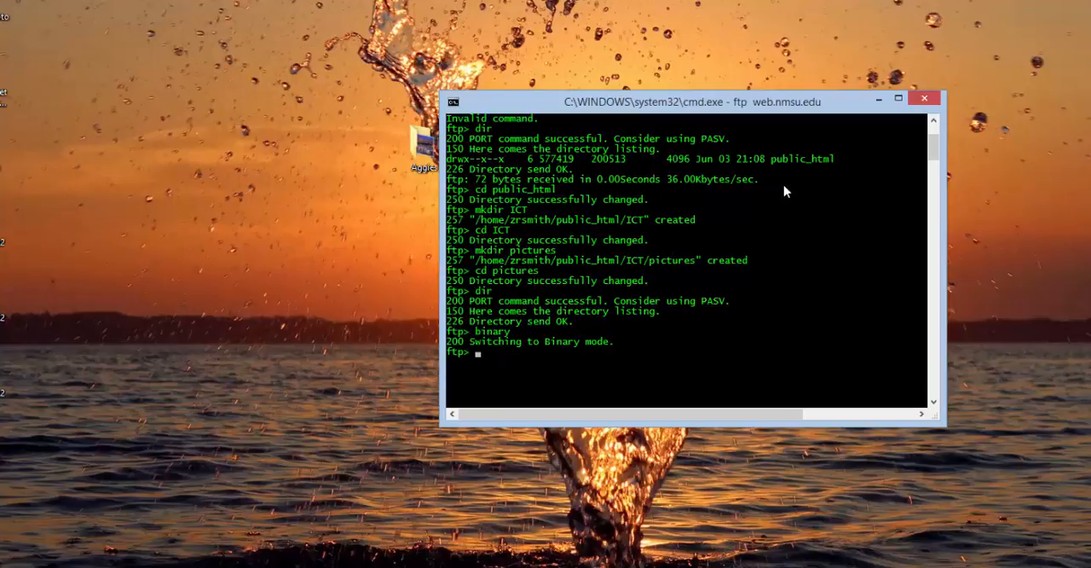
mouse_move(794, 160)
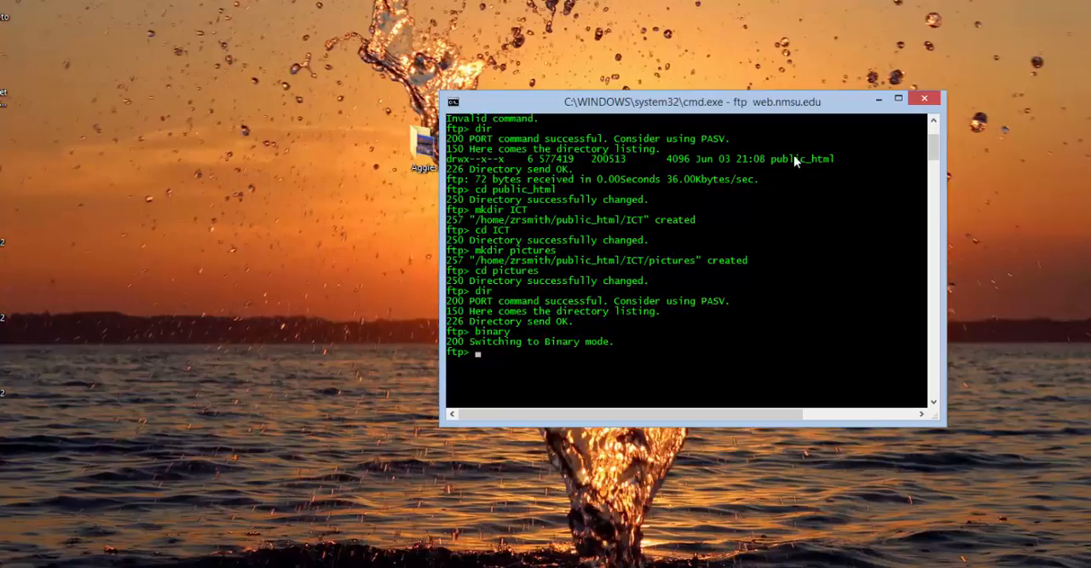
mouse_move(408, 157)
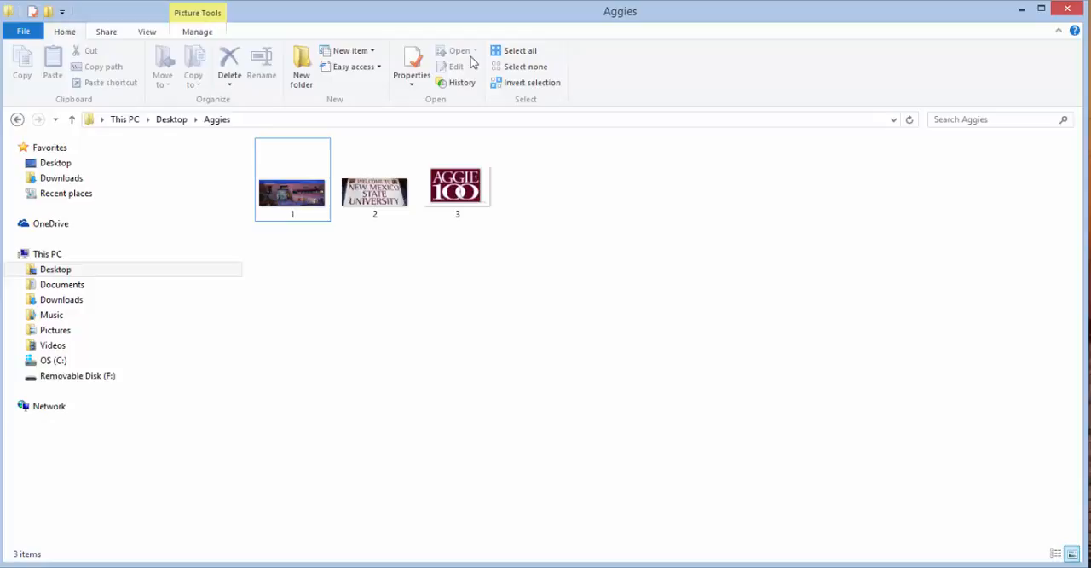
mouse_move(491, 24)
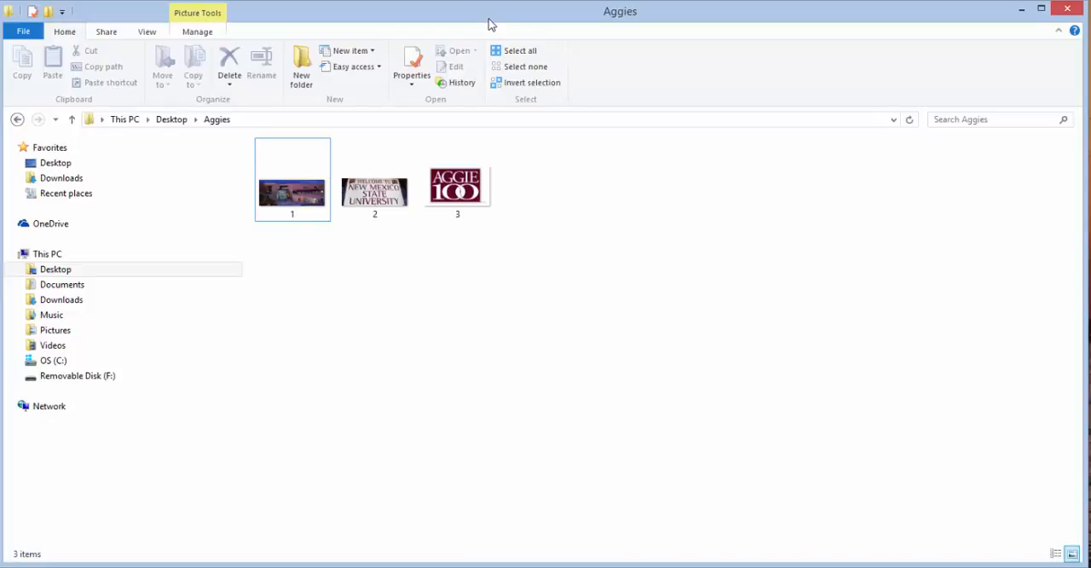
mouse_move(297, 269)
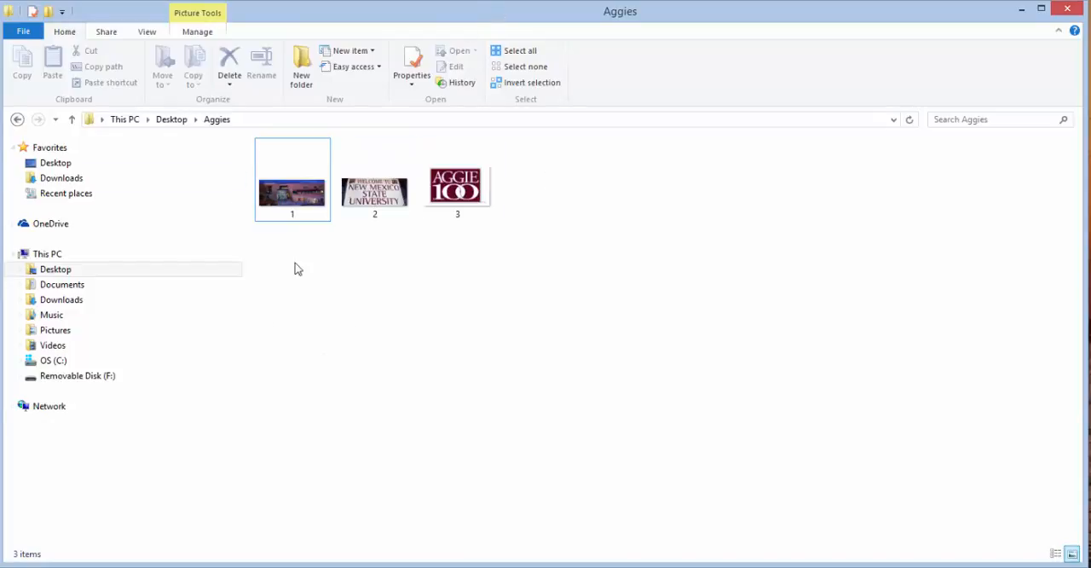
click(375, 179)
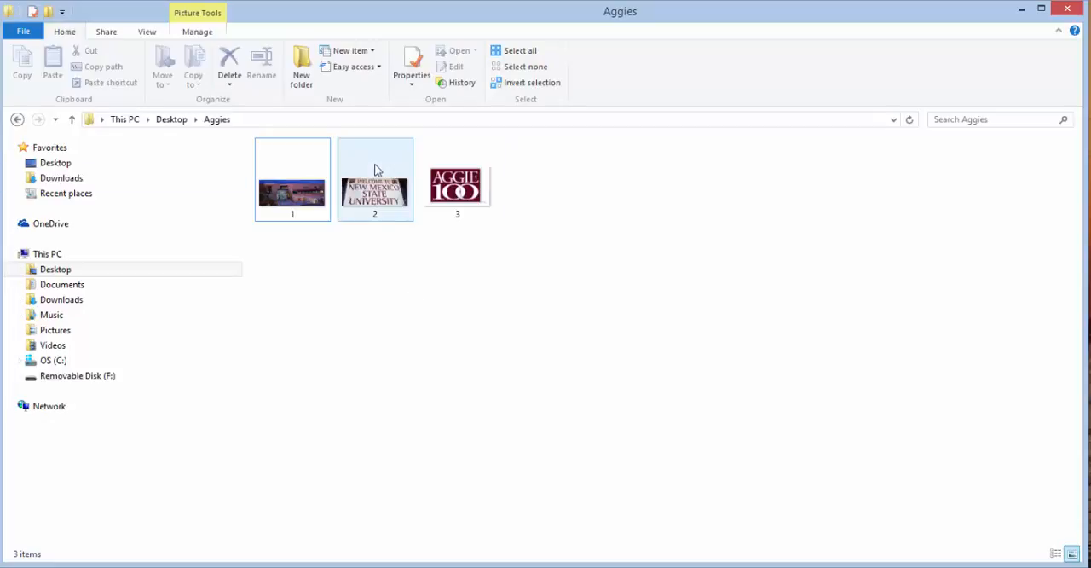
mouse_move(457, 179)
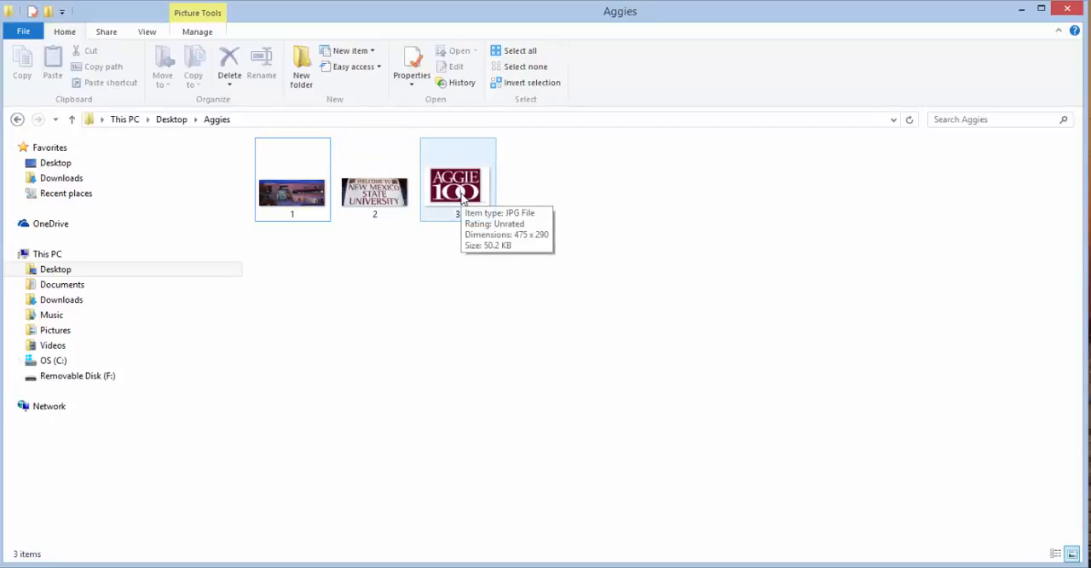
click(375, 179)
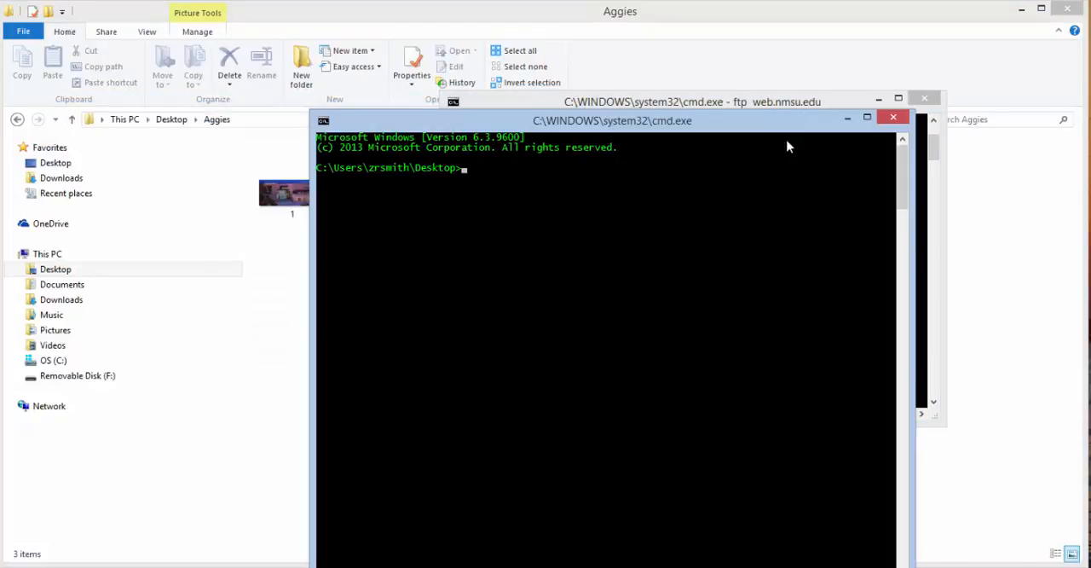
Launch Notepad on a new index.html and agree to create the file
text(touch)
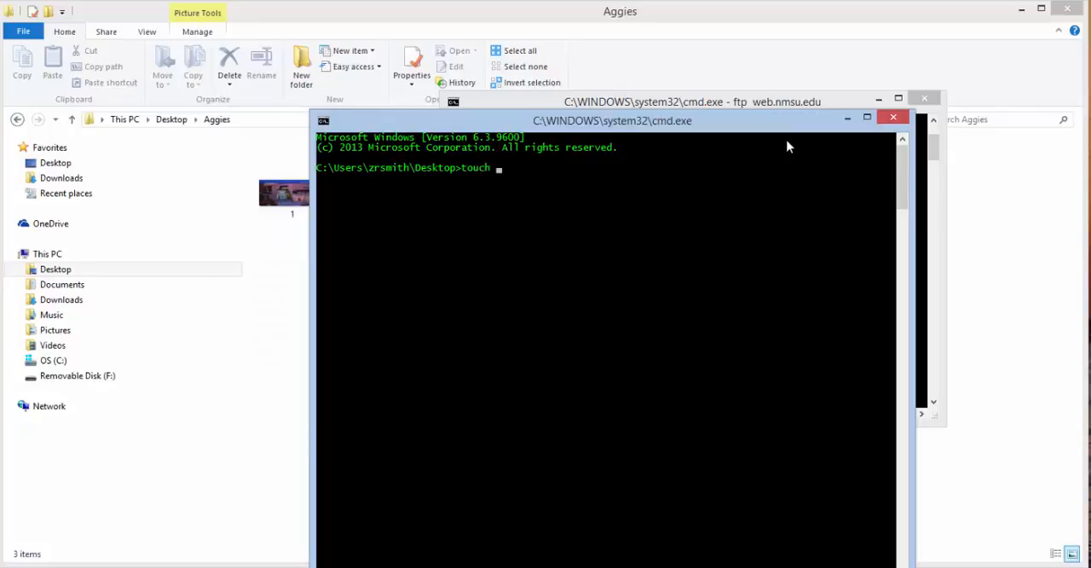
text(notep)
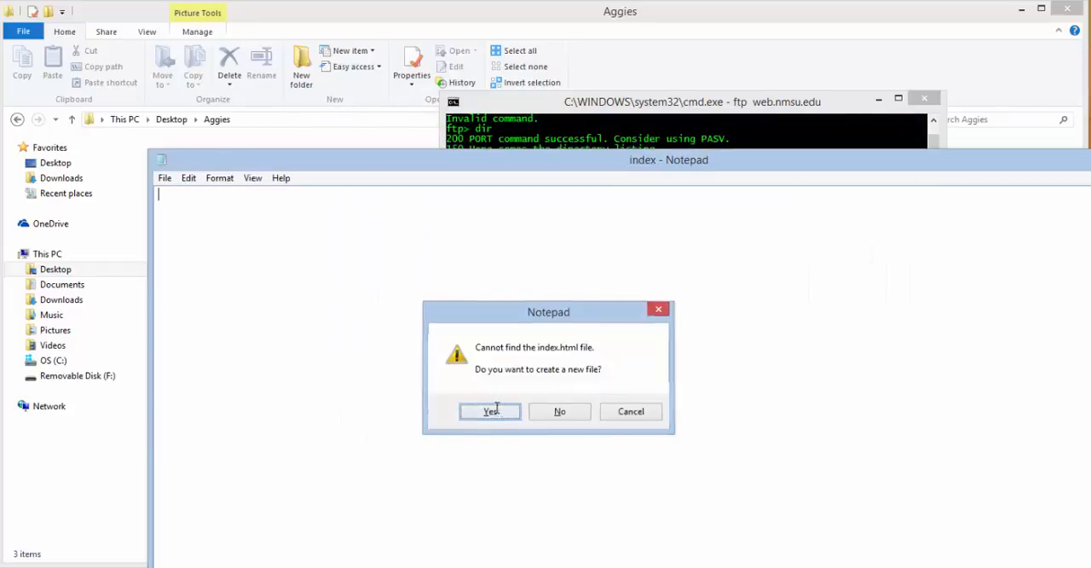
click(490, 411)
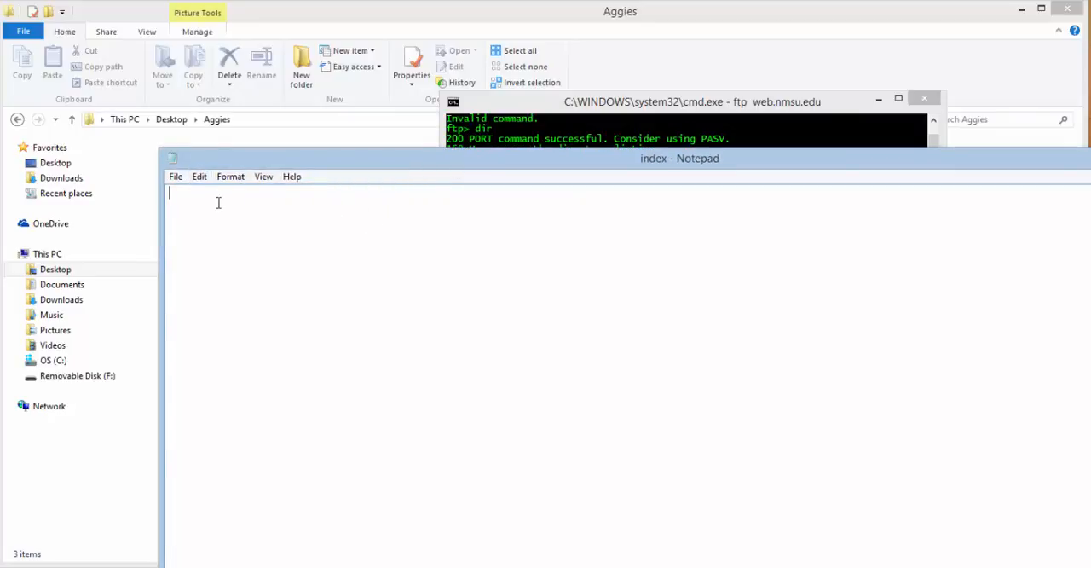
Write the html and body tags with an <h2>ICT</h2> heading
text(<html>)
text(</)
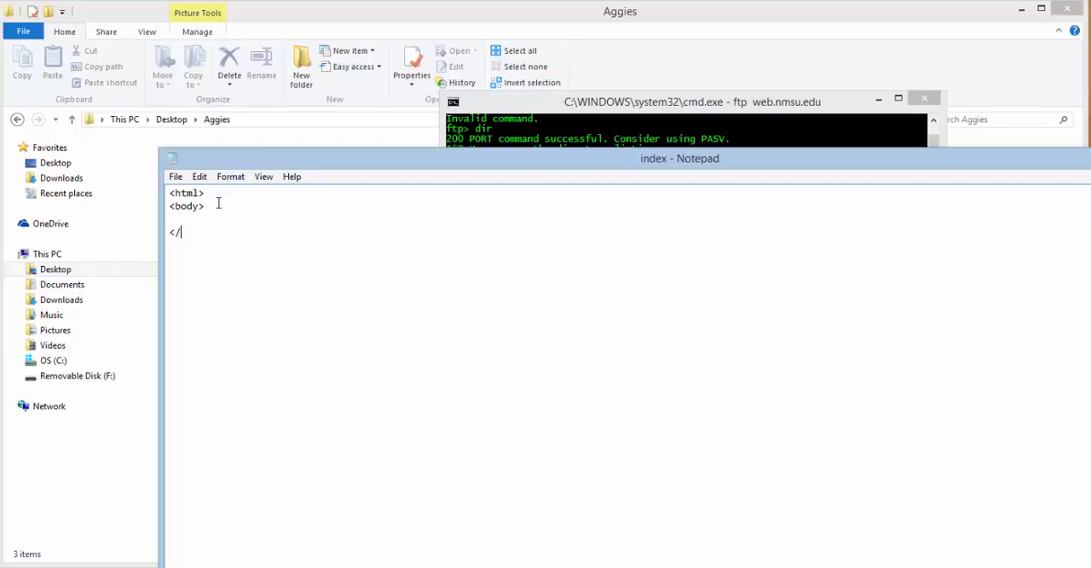
text(body?)
click(382, 218)
text(<)
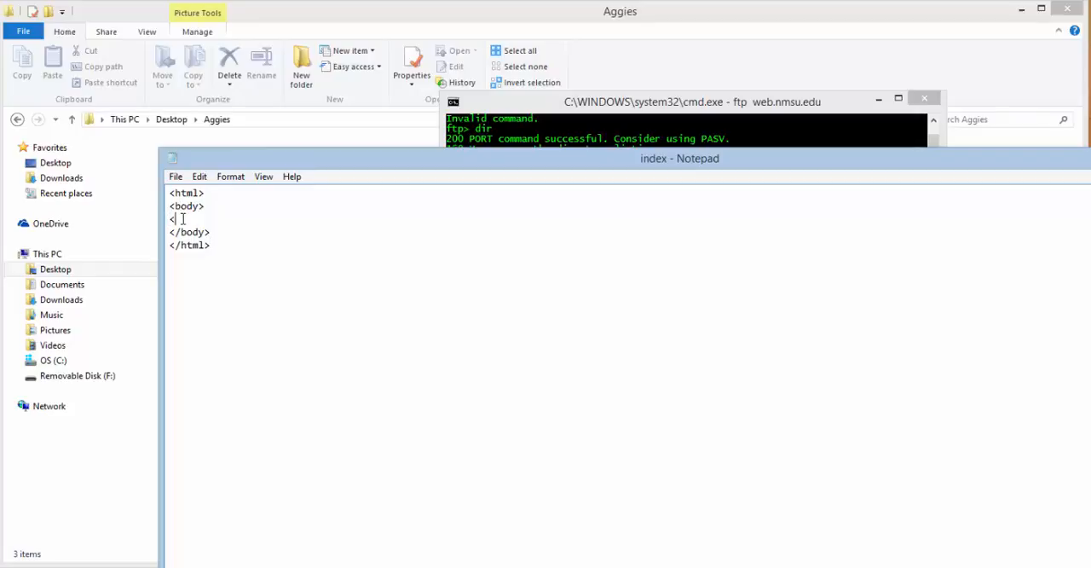
text(h2)
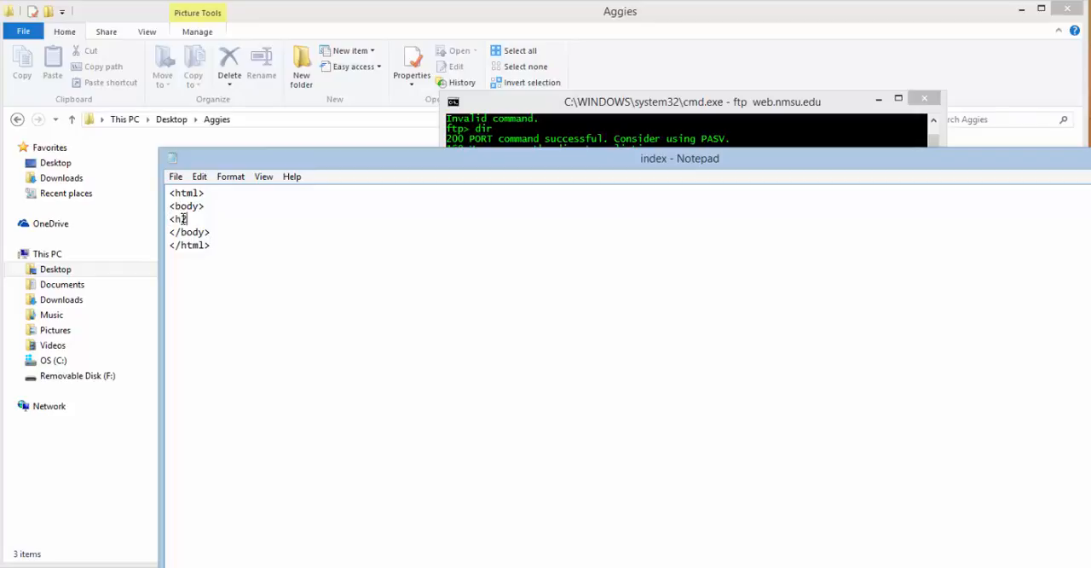
text(>ICT)
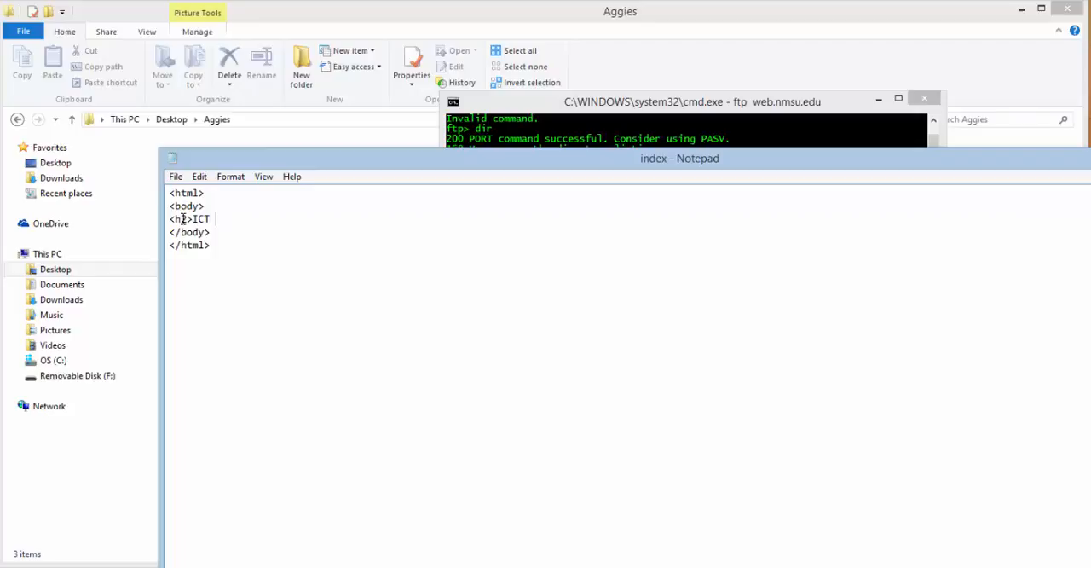
text(</h2)
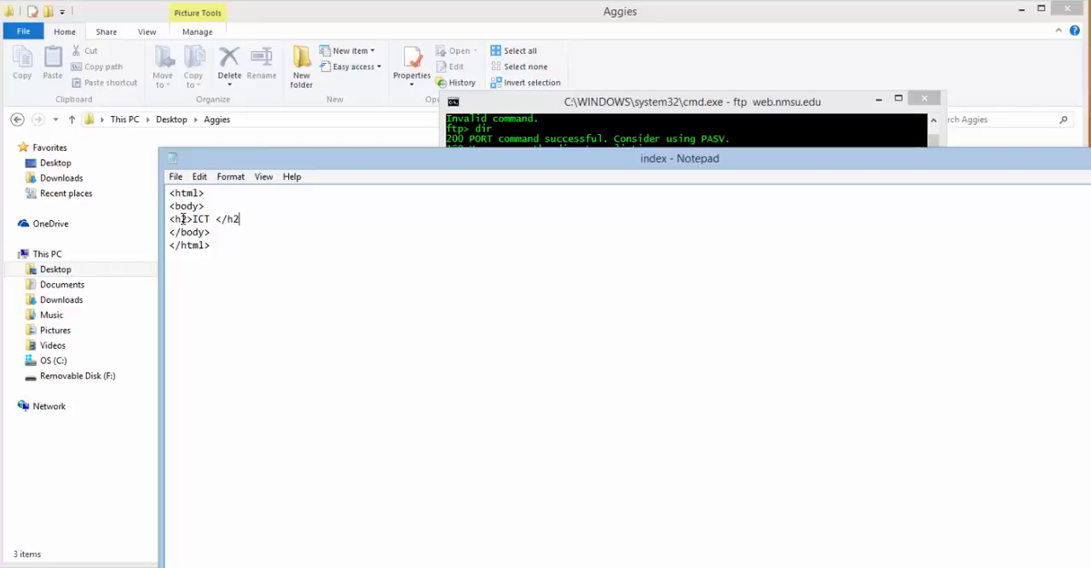
text(>)
text(<img s)
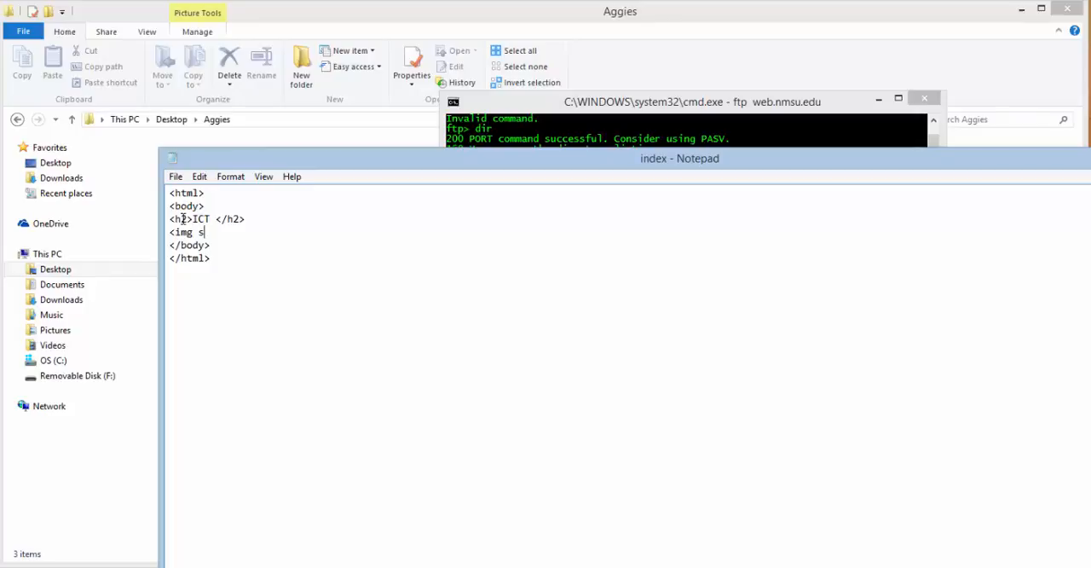
Add an <img src="1.jpg"> tag to show the first picture
text(rc=)
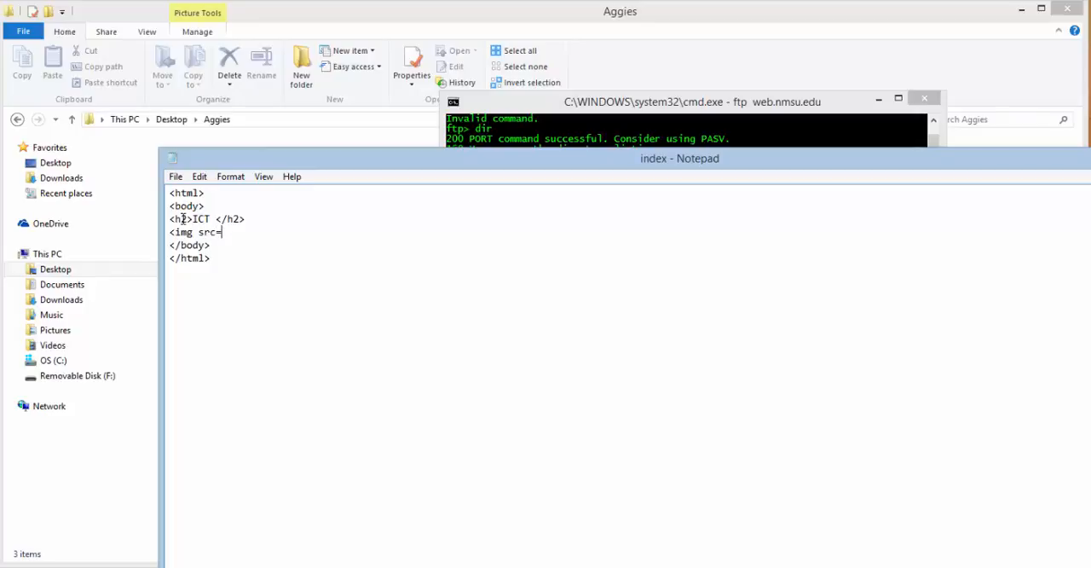
text("1.)
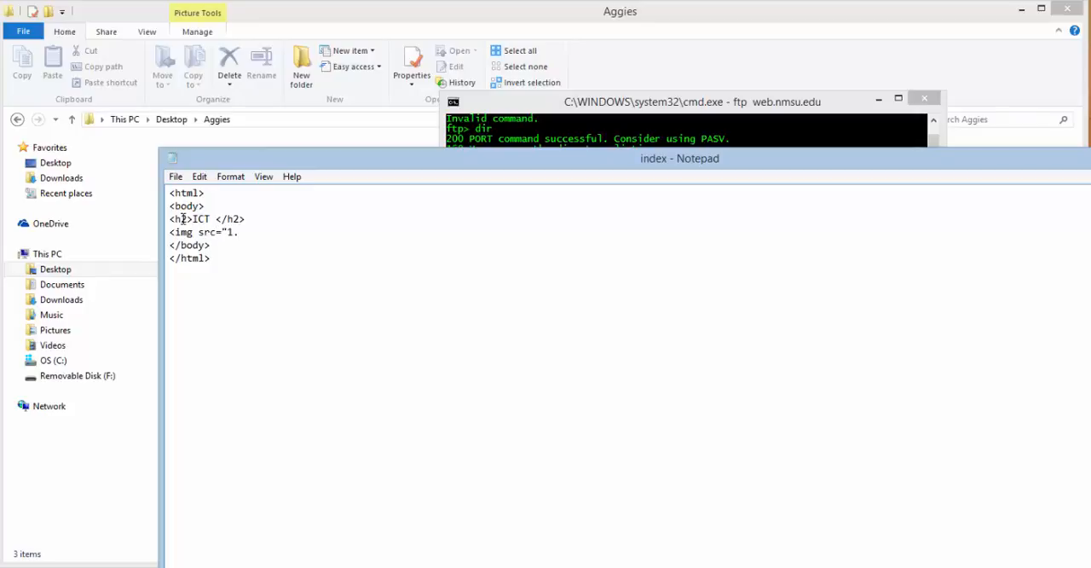
text(.jpg)
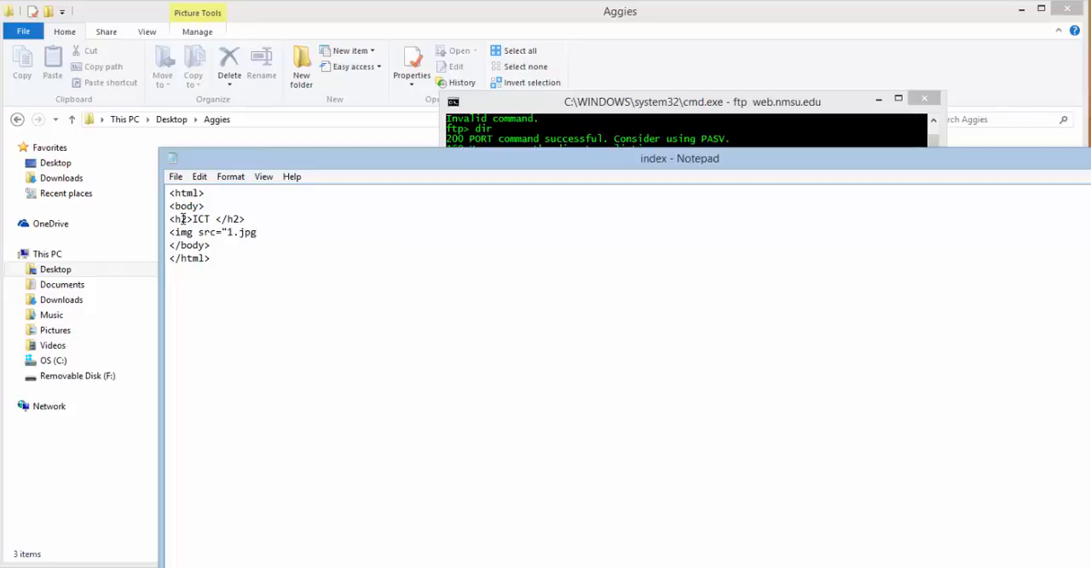
text(>)
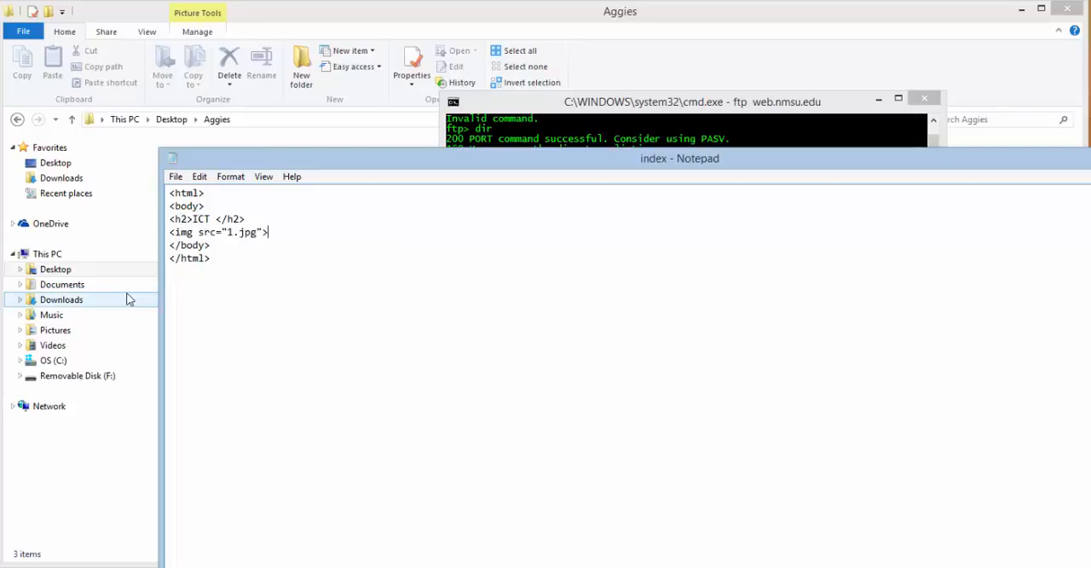
click(176, 177)
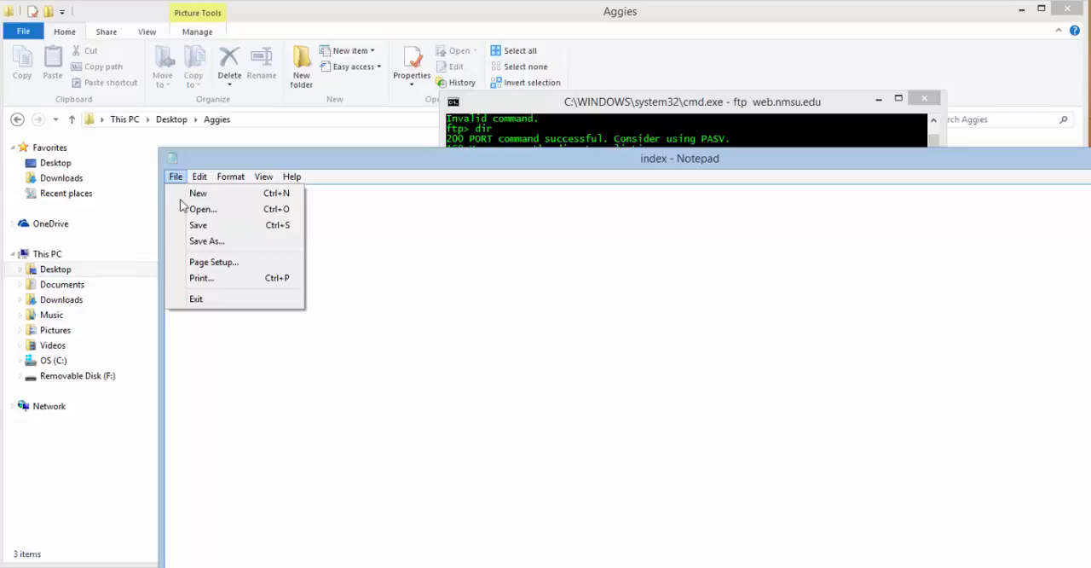
Save the page as index.html of type All Files inside the Aggies folder
click(206, 240)
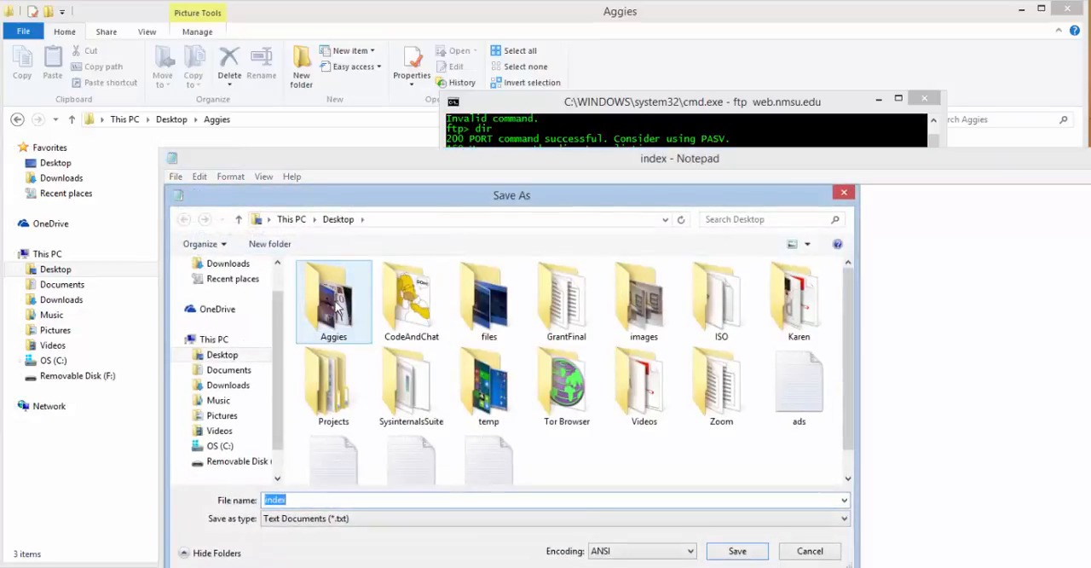
double_click(334, 293)
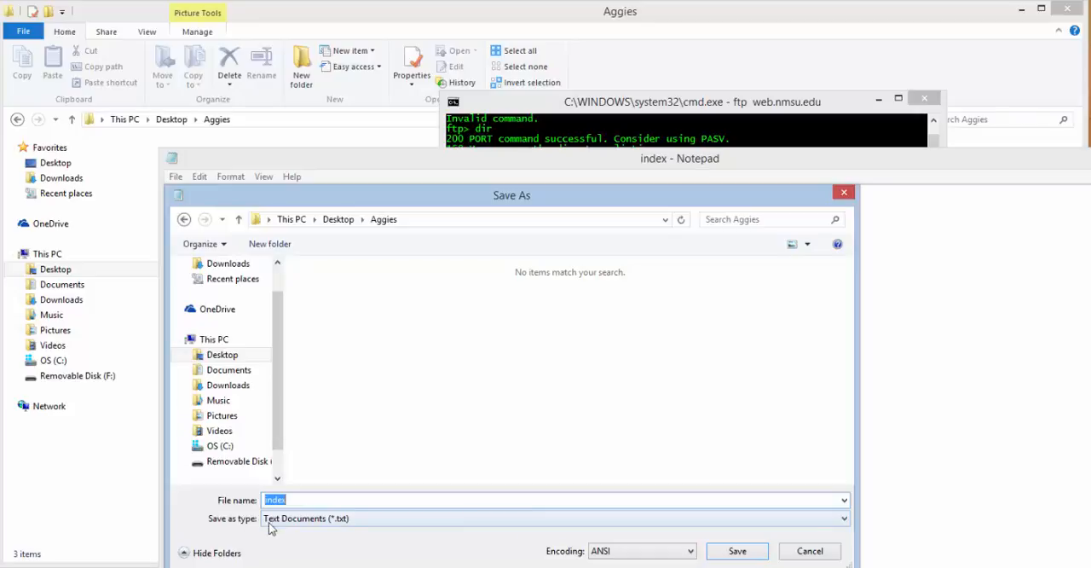
mouse_move(859, 525)
text(.html)
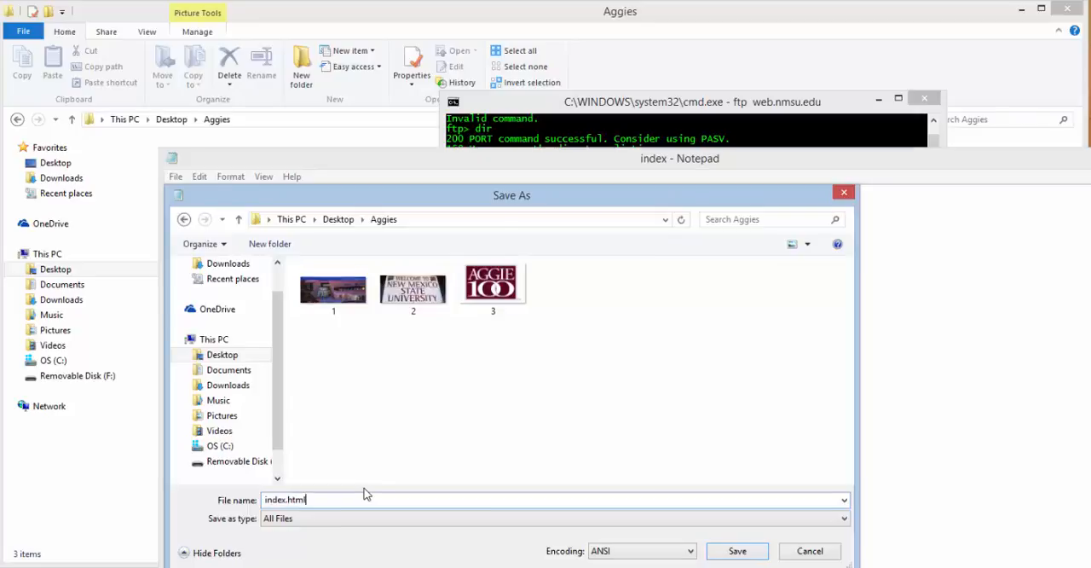
click(736, 550)
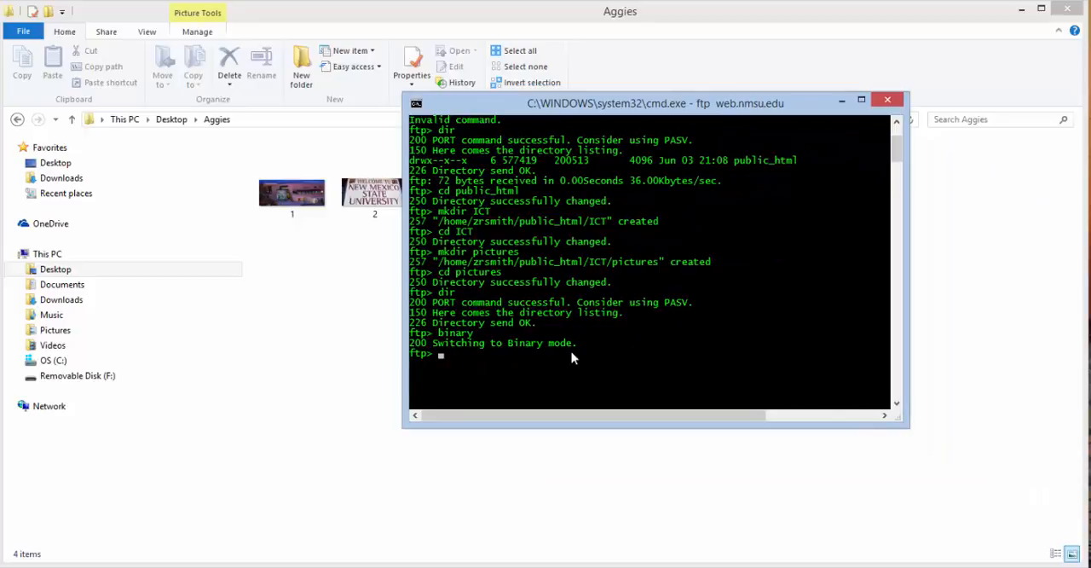
Enter an mput for the Aggies folder path with \*.* to upload every file
text(m)
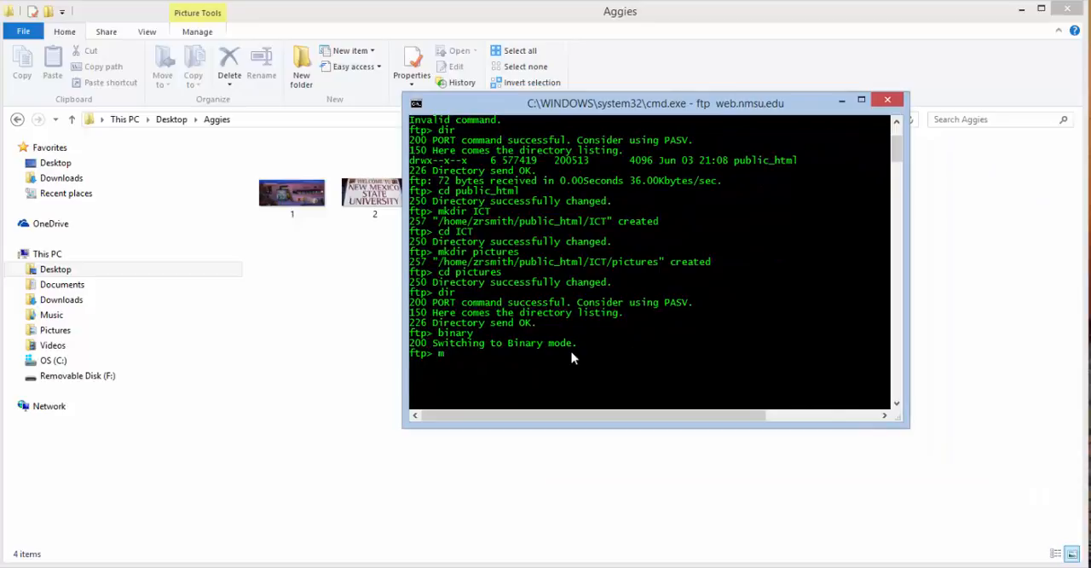
text(put)
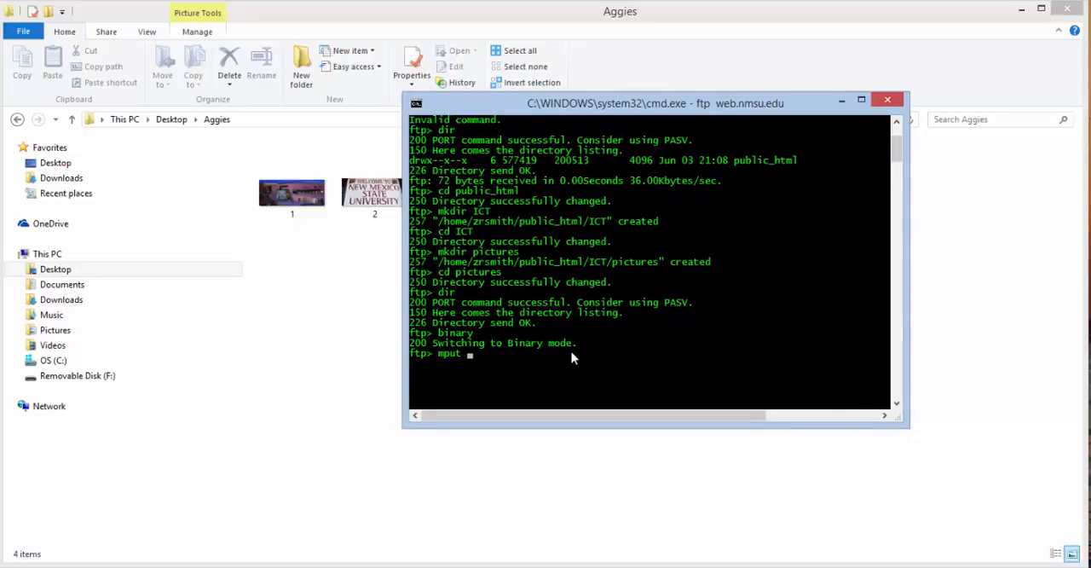
mouse_move(528, 404)
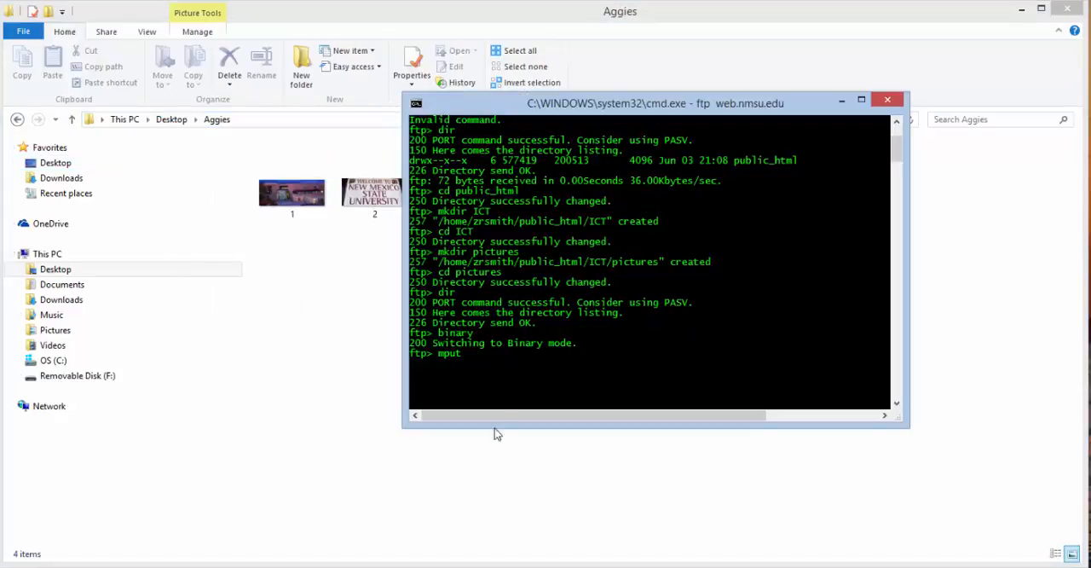
mouse_move(484, 358)
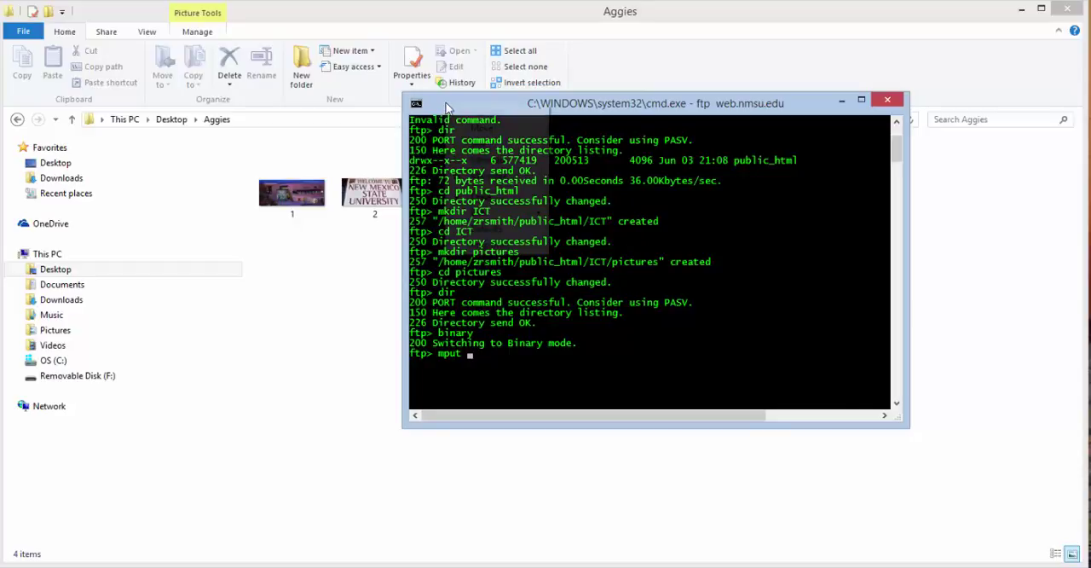
click(417, 103)
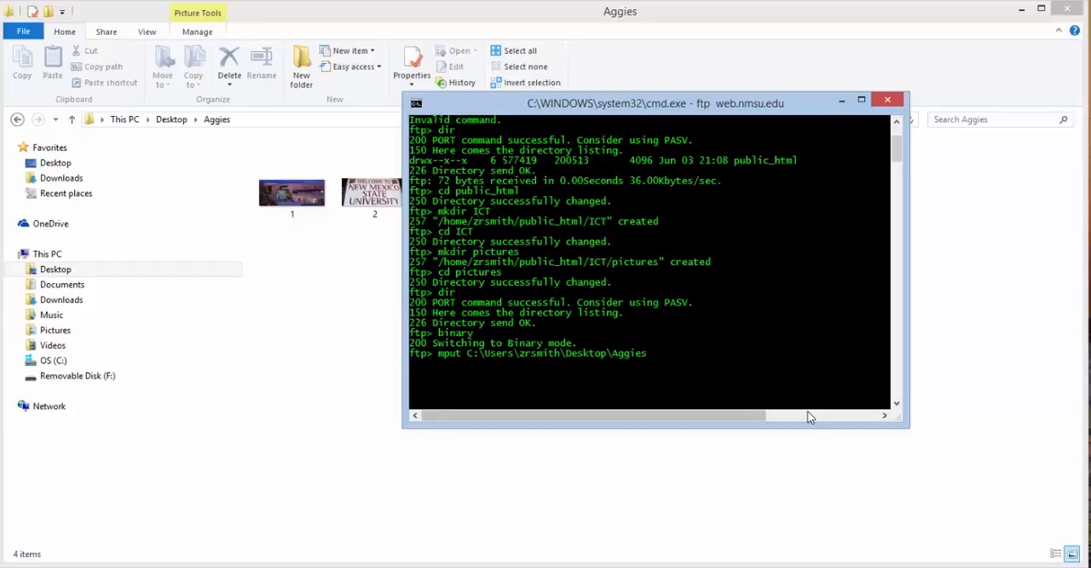
mouse_move(330, 189)
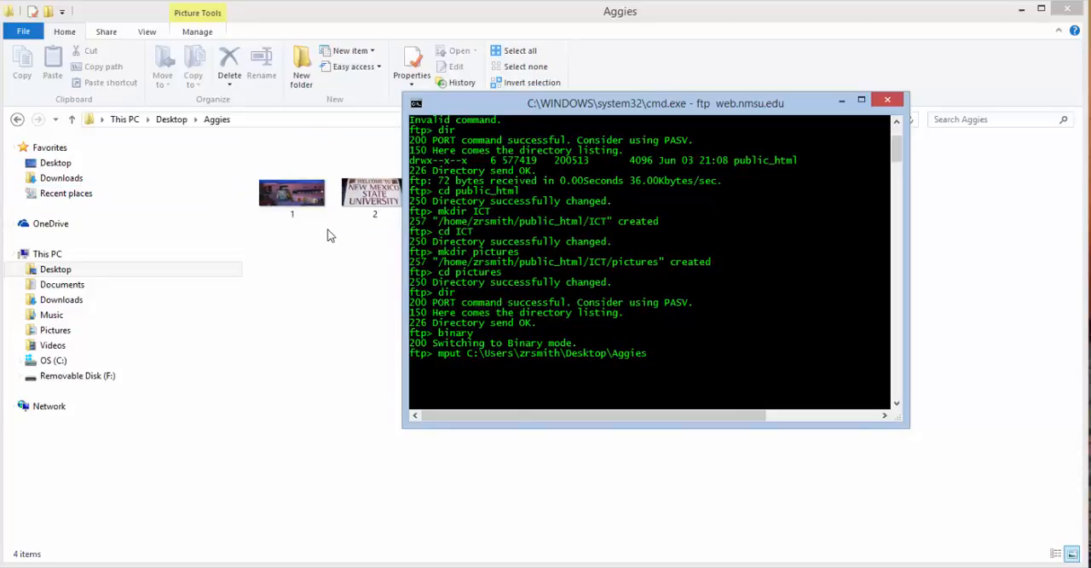
click(293, 191)
text(\*)
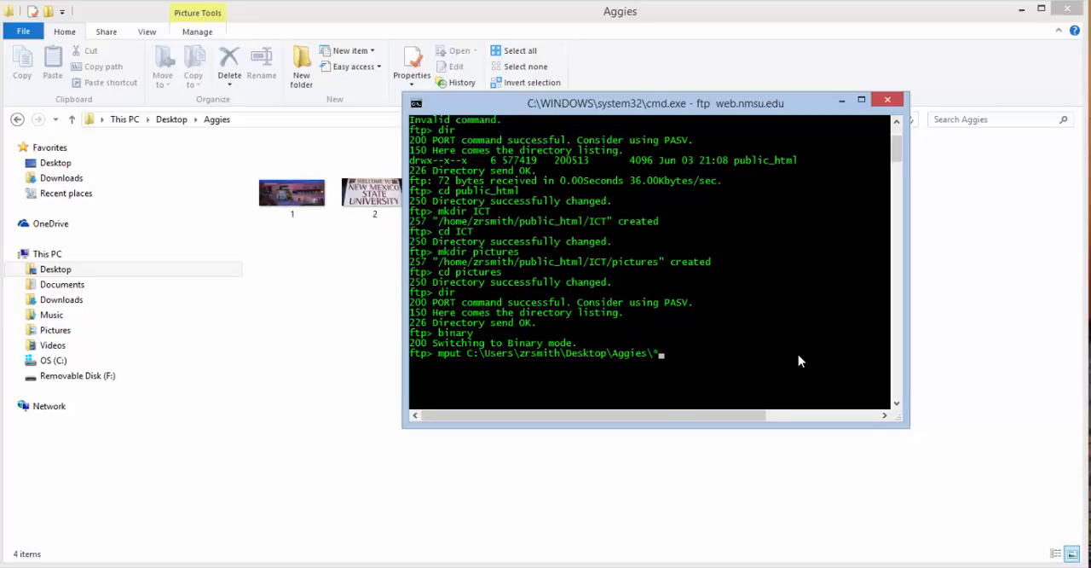
text(.*)
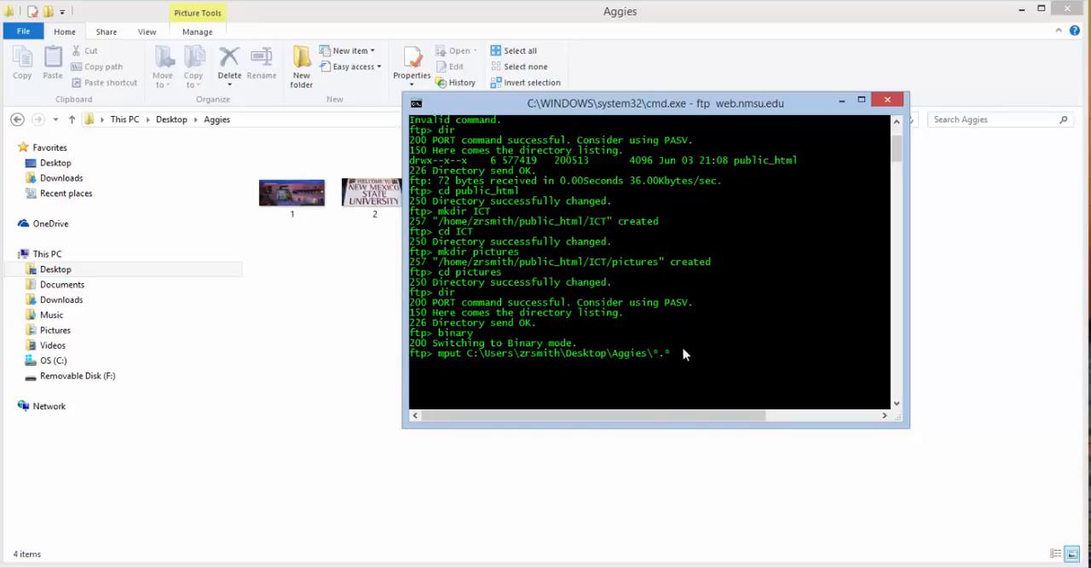
click(291, 191)
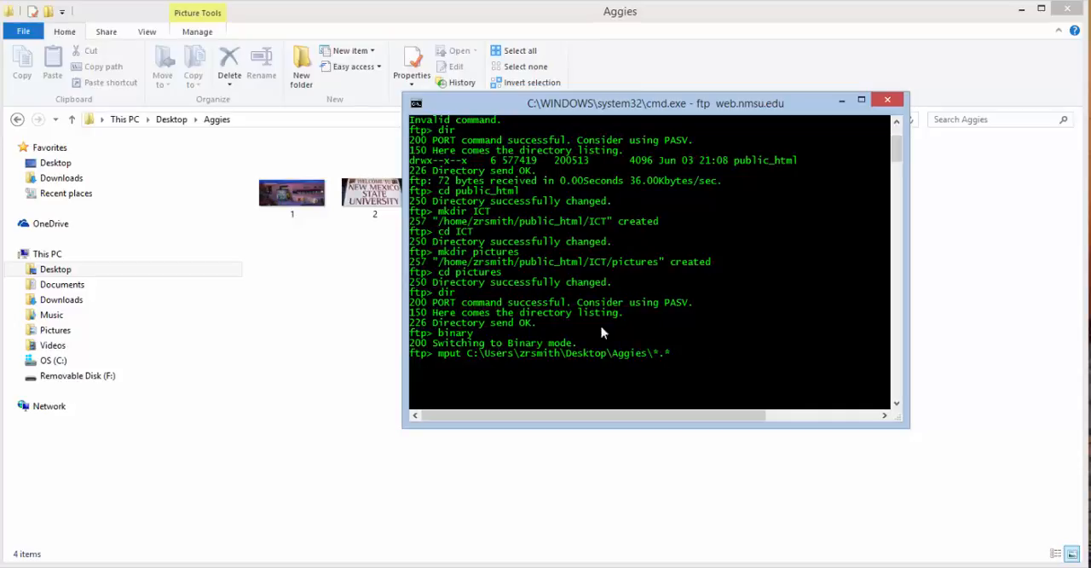
mouse_move(375, 258)
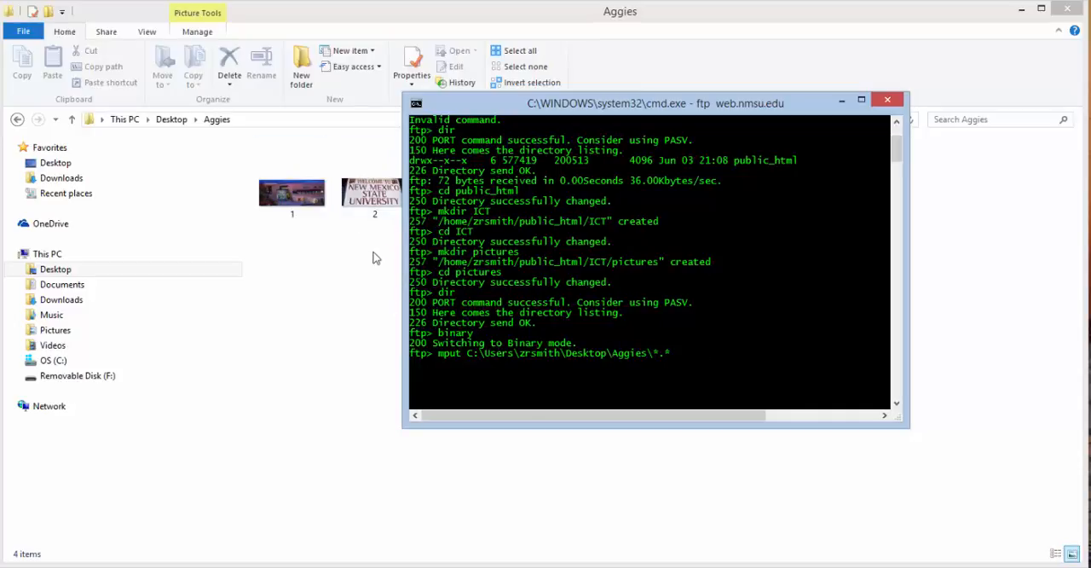
click(292, 191)
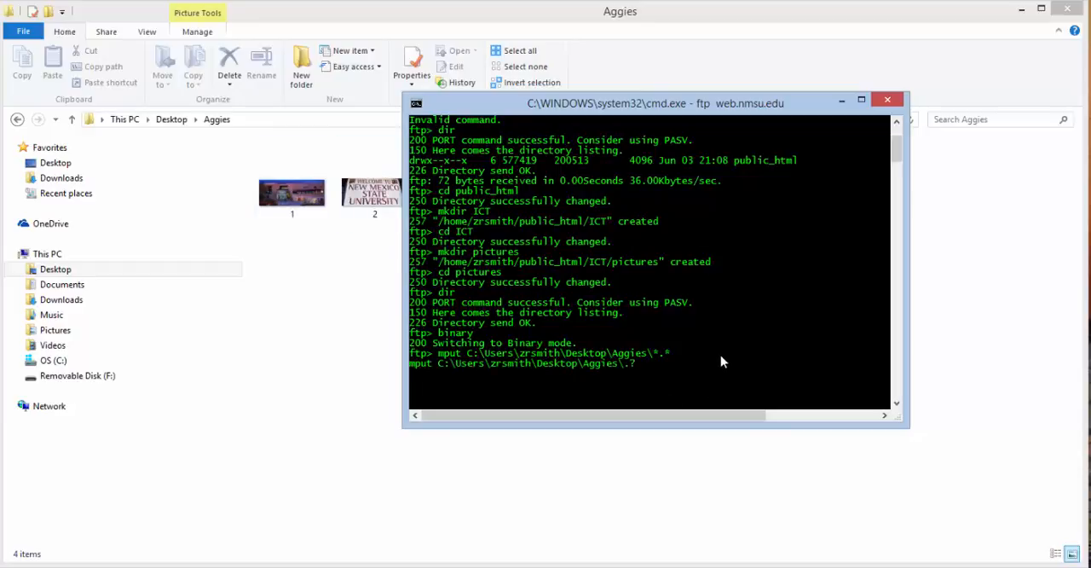
mouse_move(656, 373)
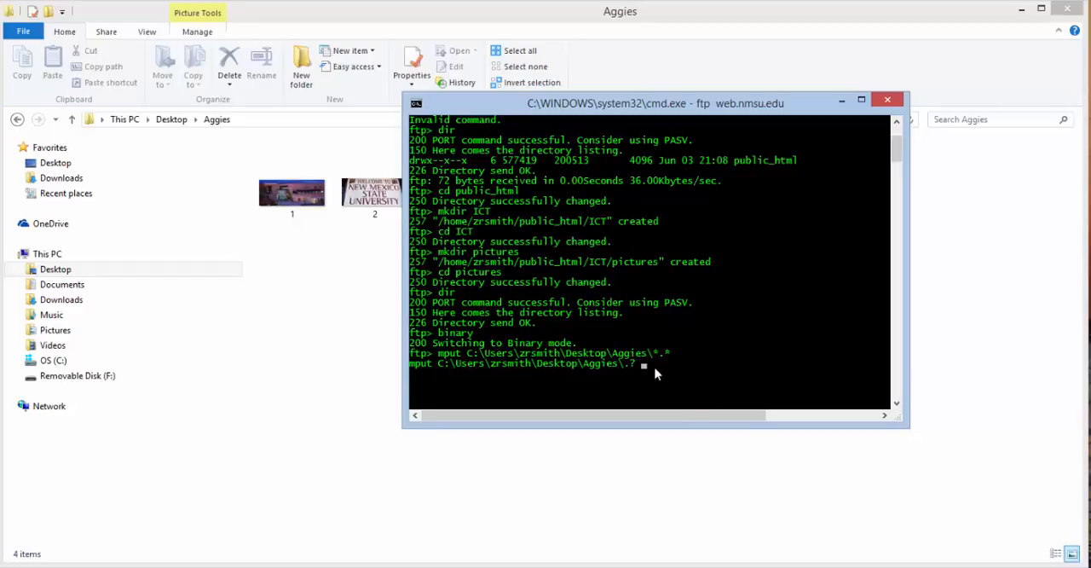
Answer yes to each mput prompt so 1.jpg, 2.jpg, 3.jpg and index.html transfer
text(y)
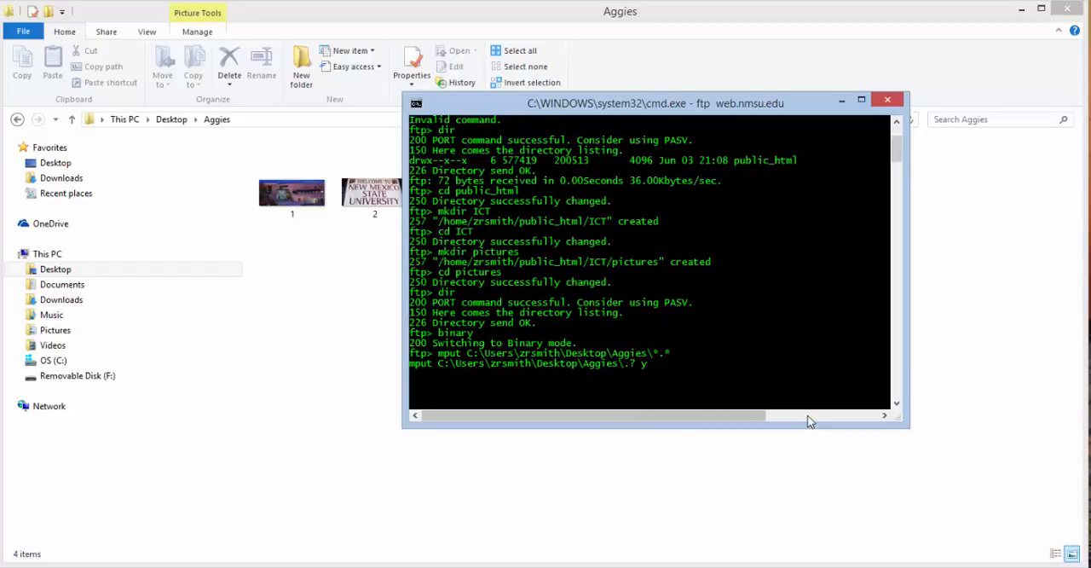
text(yes)
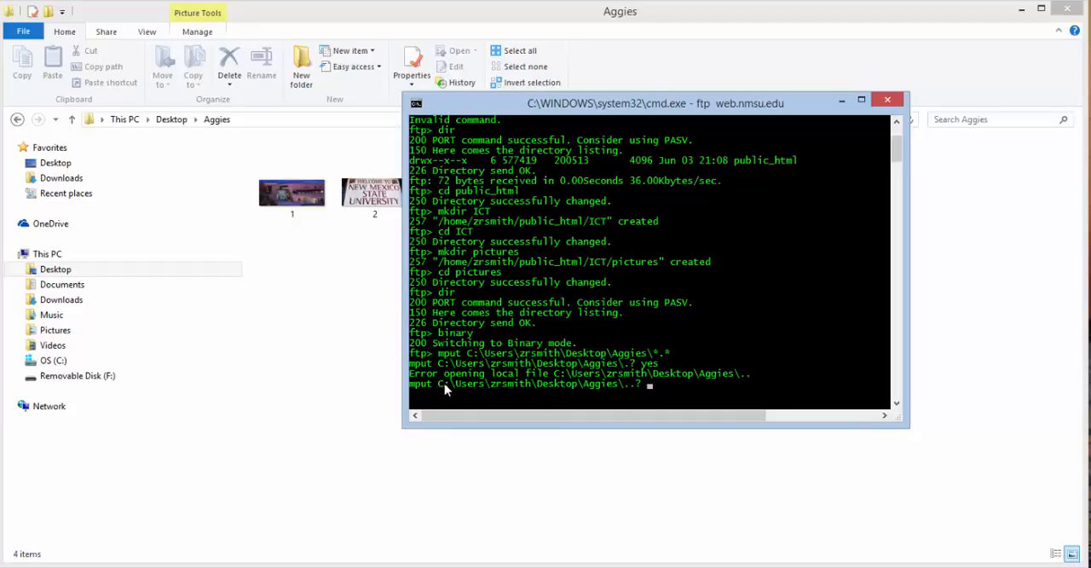
mouse_move(579, 387)
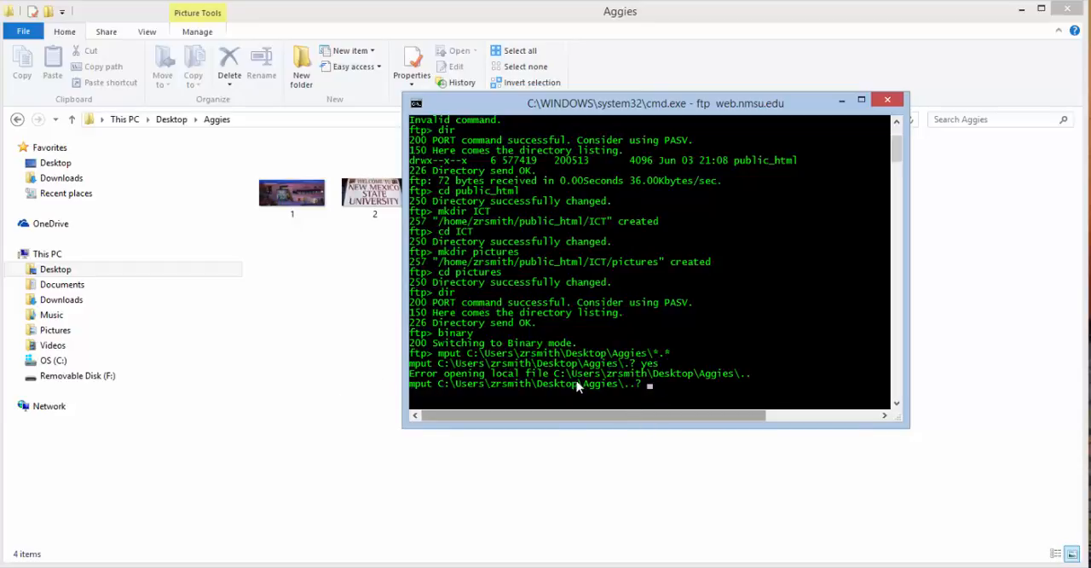
mouse_move(682, 403)
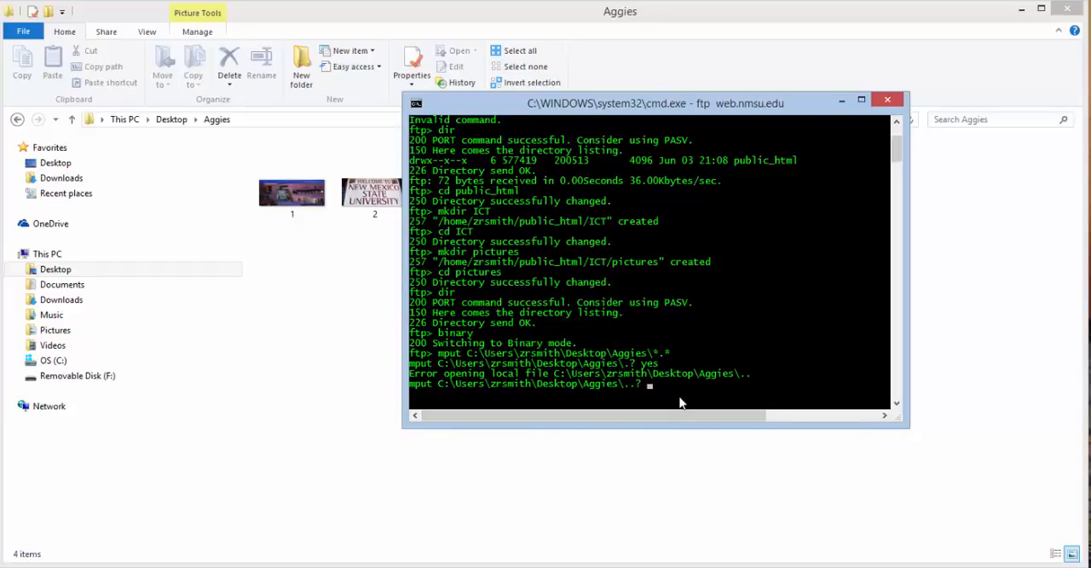
text(yes)
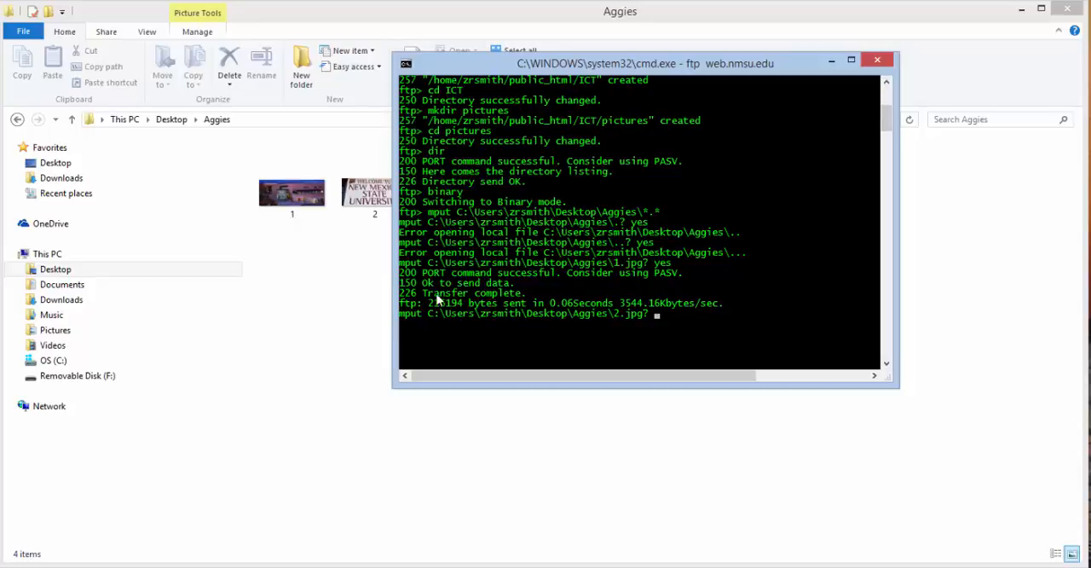
mouse_move(586, 324)
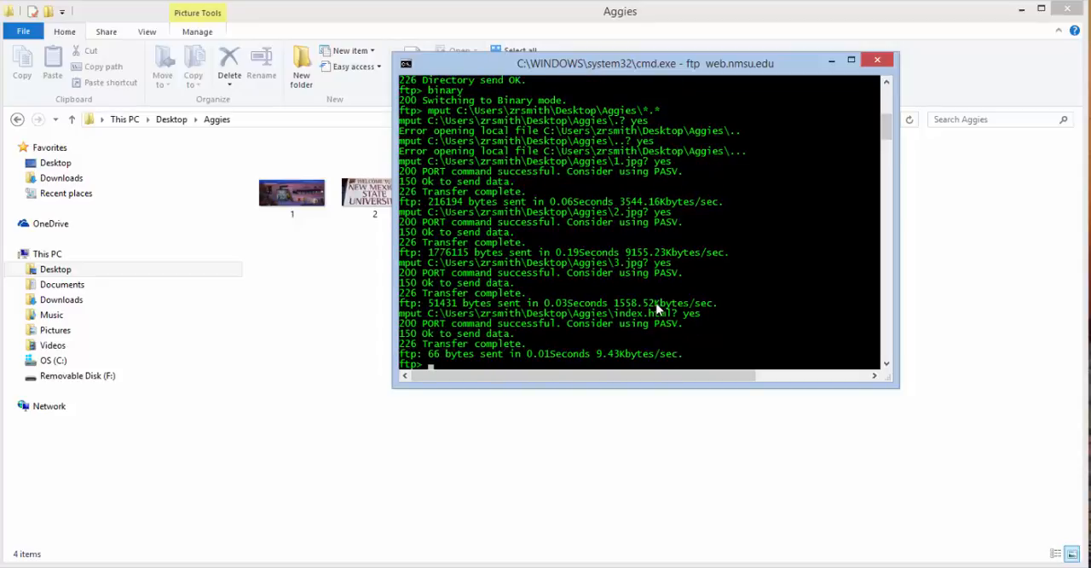
List the remote pictures folder to confirm 1.jpg, 2.jpg, 3.jpg and index.html
text(dir)
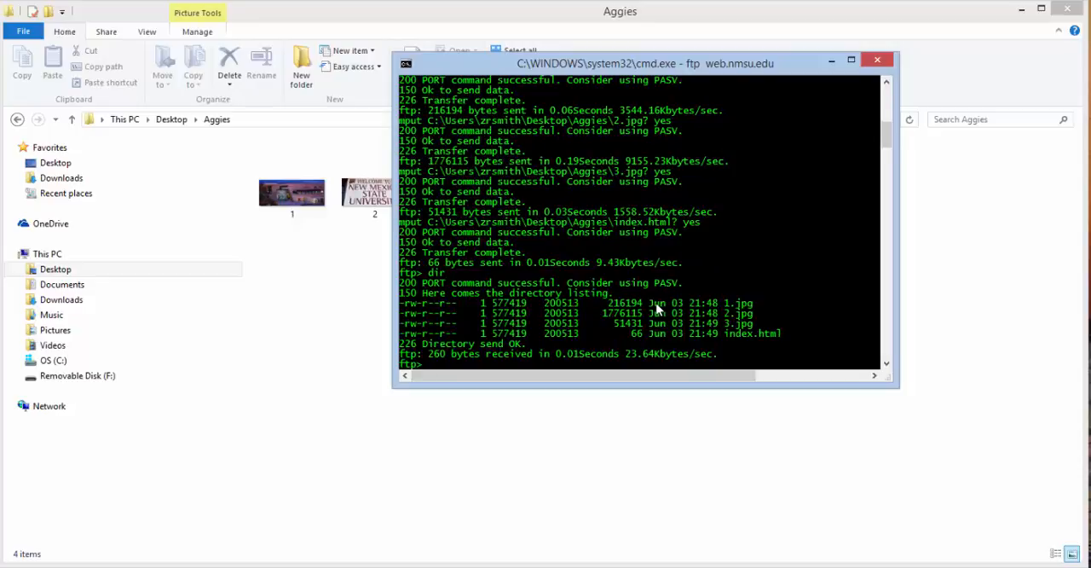
mouse_move(741, 314)
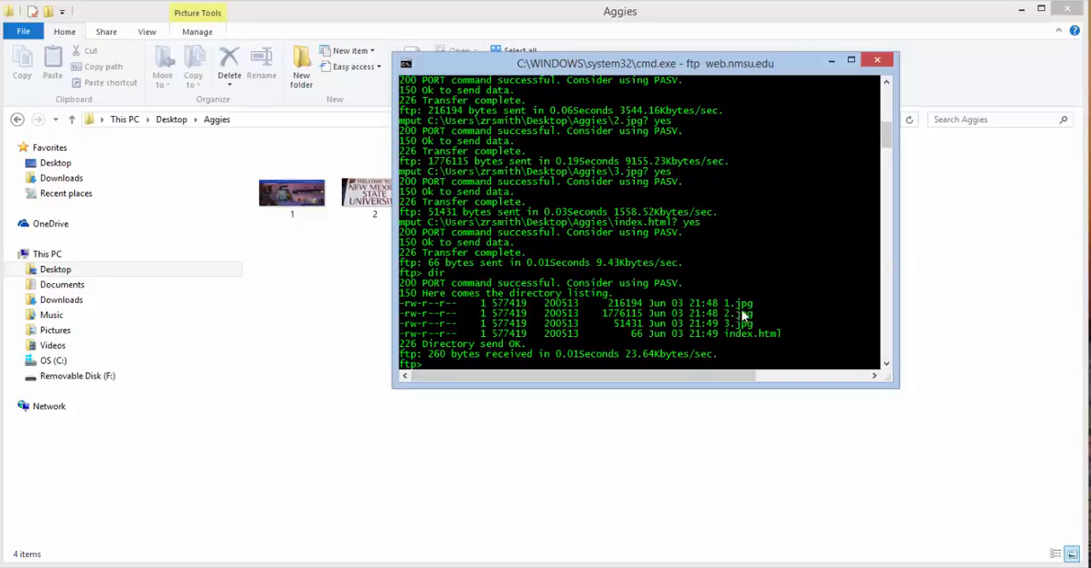
mouse_move(731, 332)
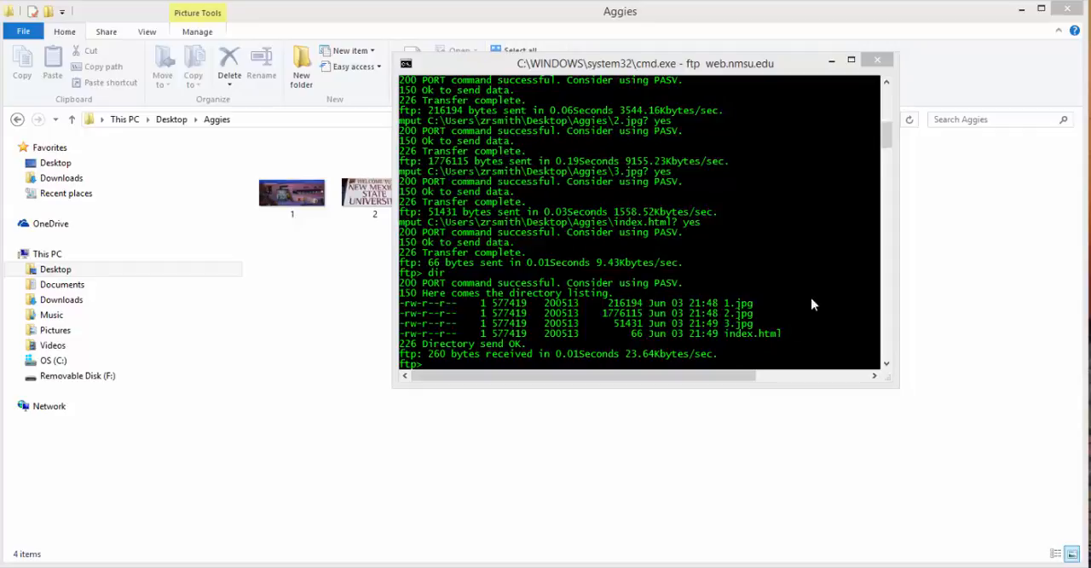
mouse_move(739, 304)
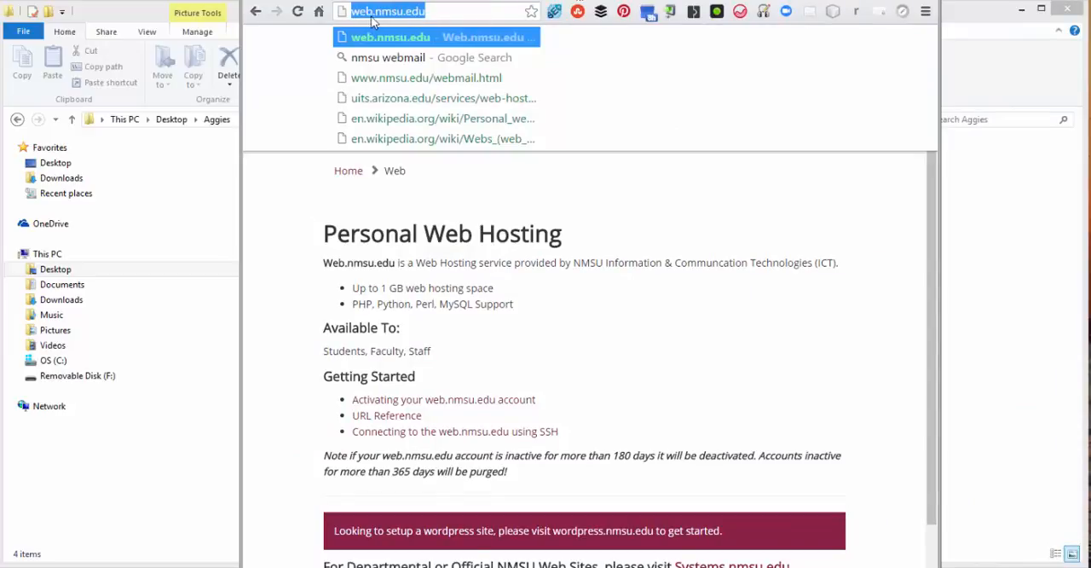
Navigate Chrome to web.nmsu.edu/~zrsmith/ICT/pictures to view the live page with its ICT heading and 1.jpg photo
click(452, 12)
text(/~zrsmith/ICT/)
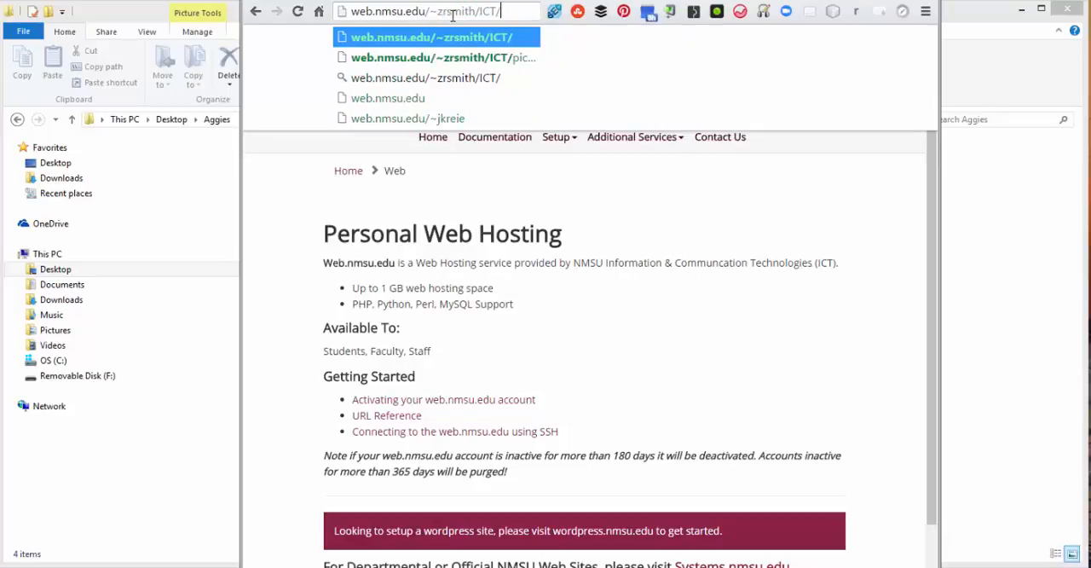
text(pic)
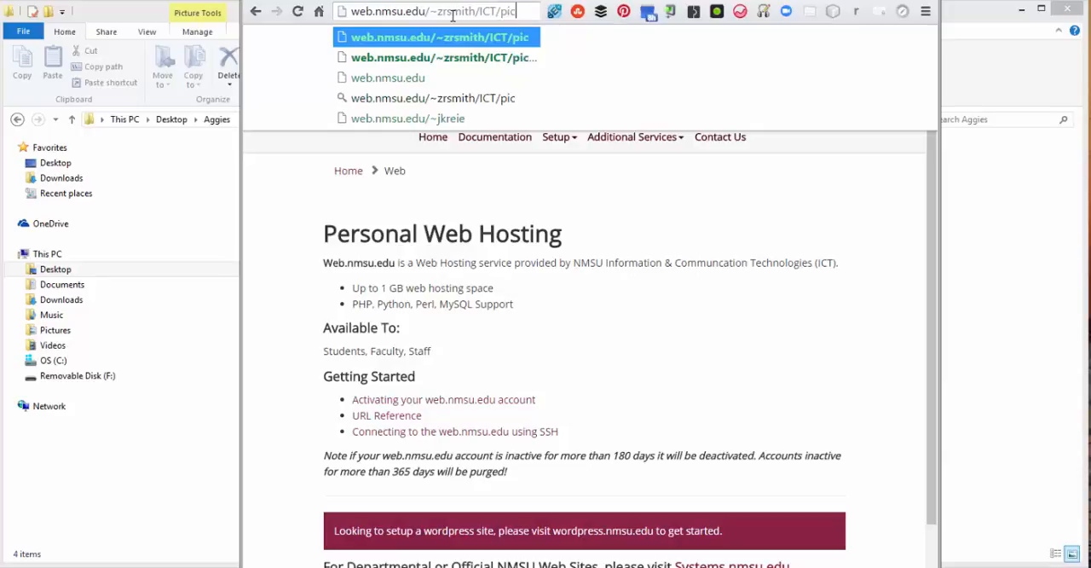
text(tures)
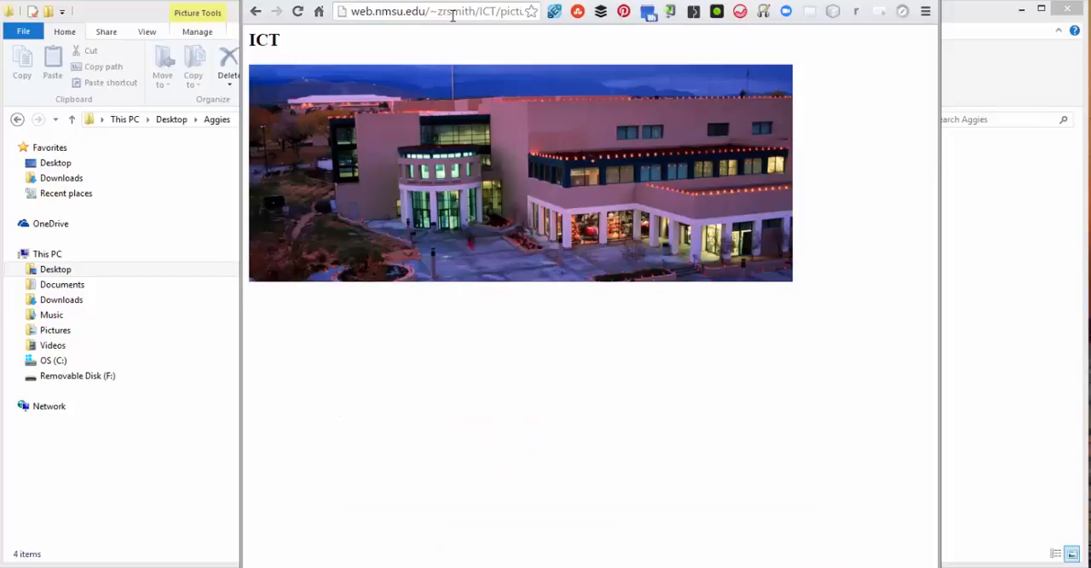
mouse_move(454, 228)
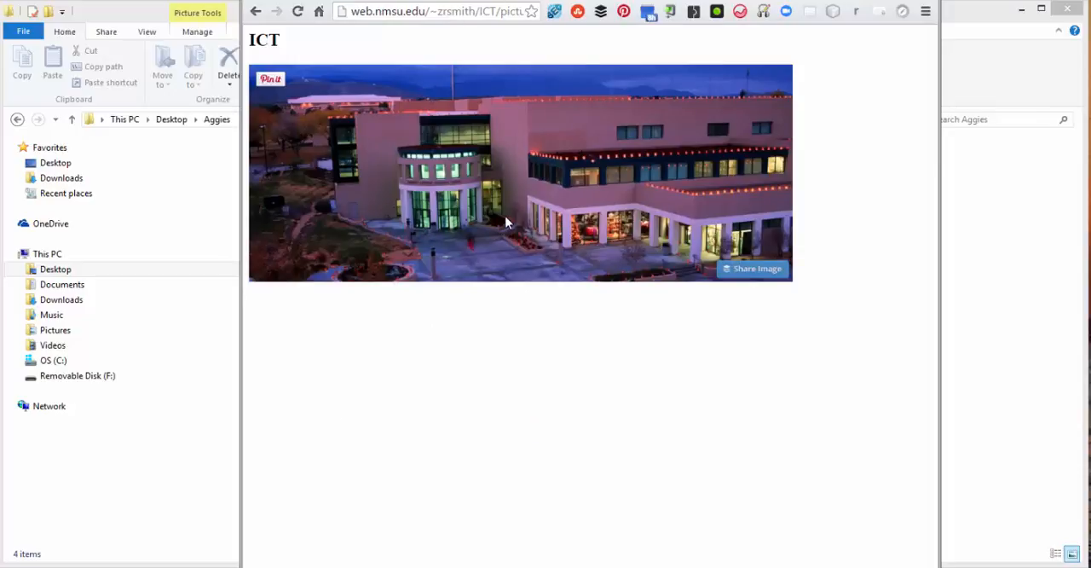
mouse_move(709, 146)
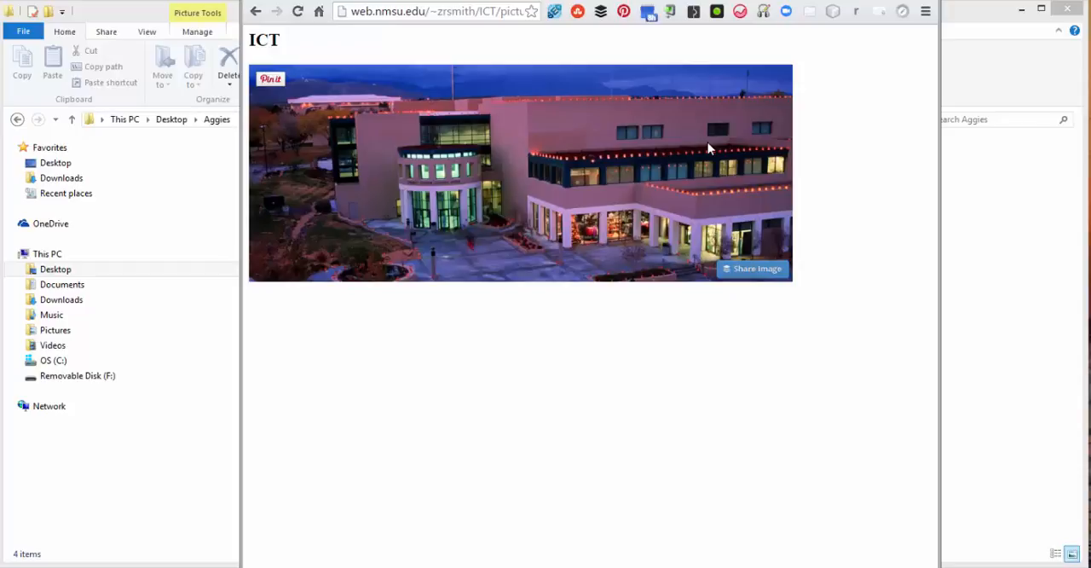